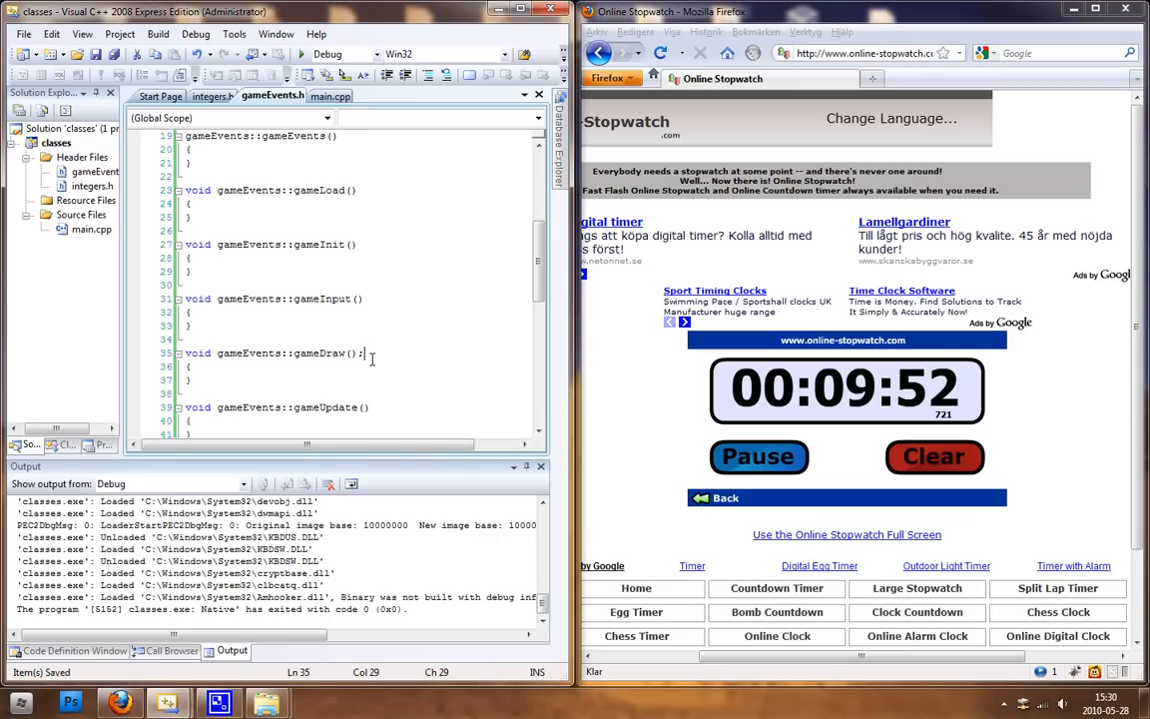
mouse_move(303, 353)
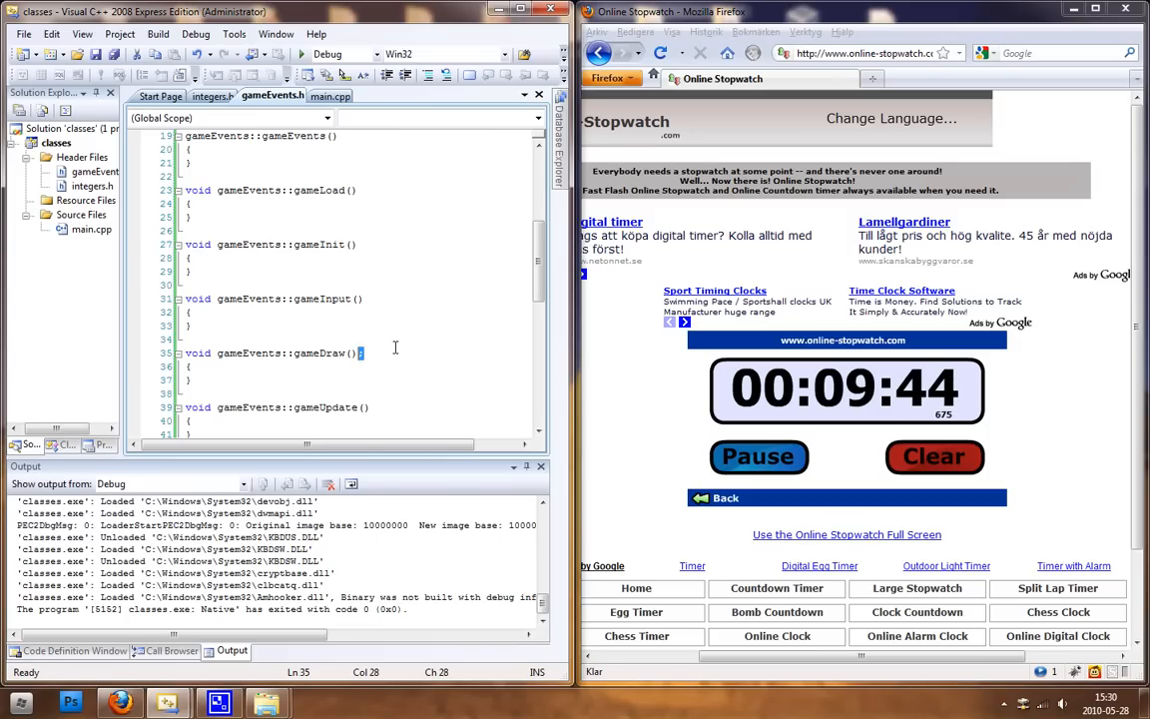
Save and build the classes project so the Output pane reports 1 succeeded
key(ctrl+s)
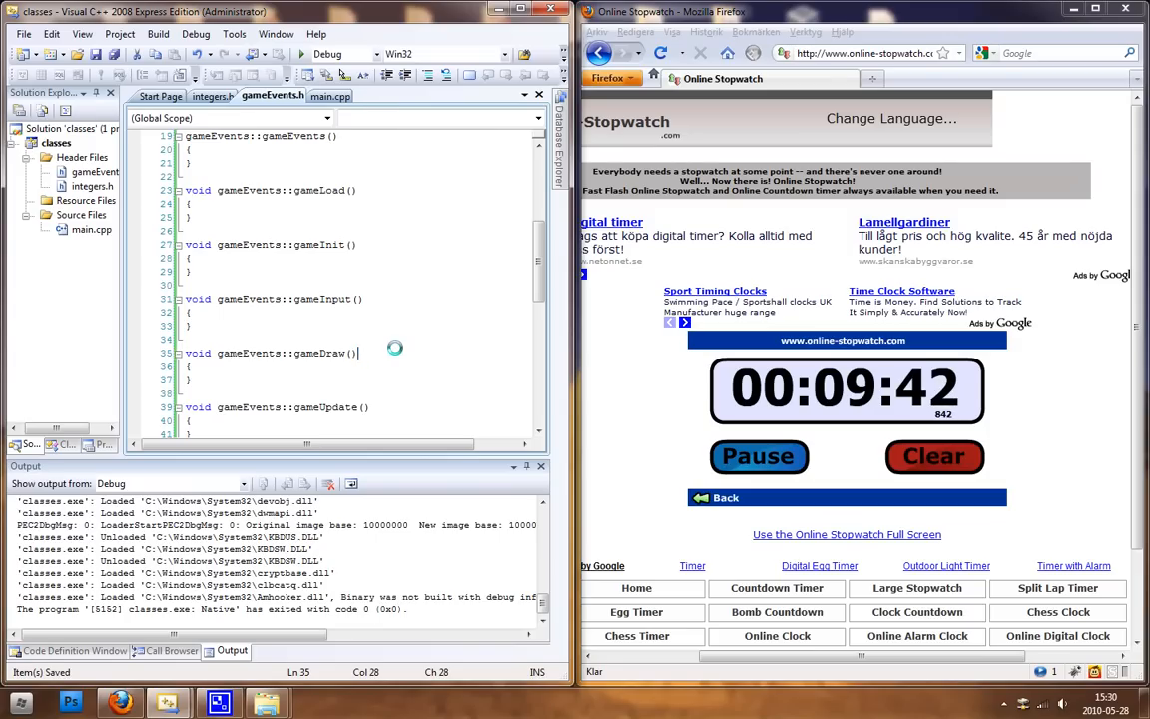
click(360, 352)
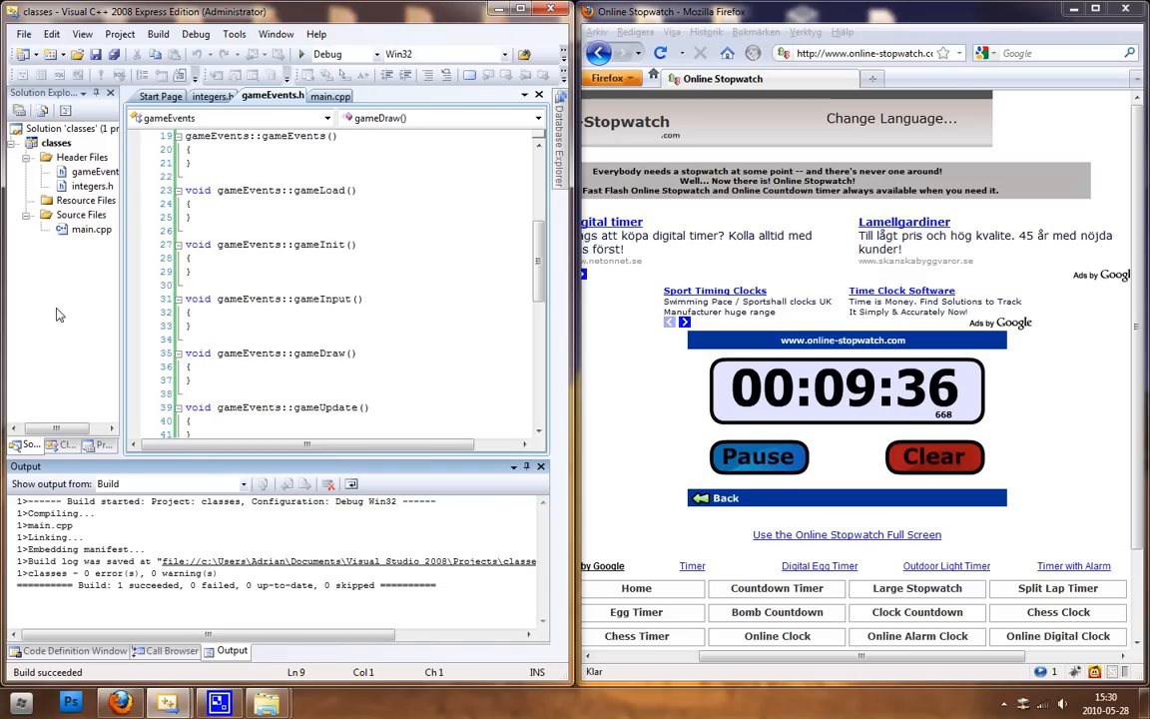
click(212, 96)
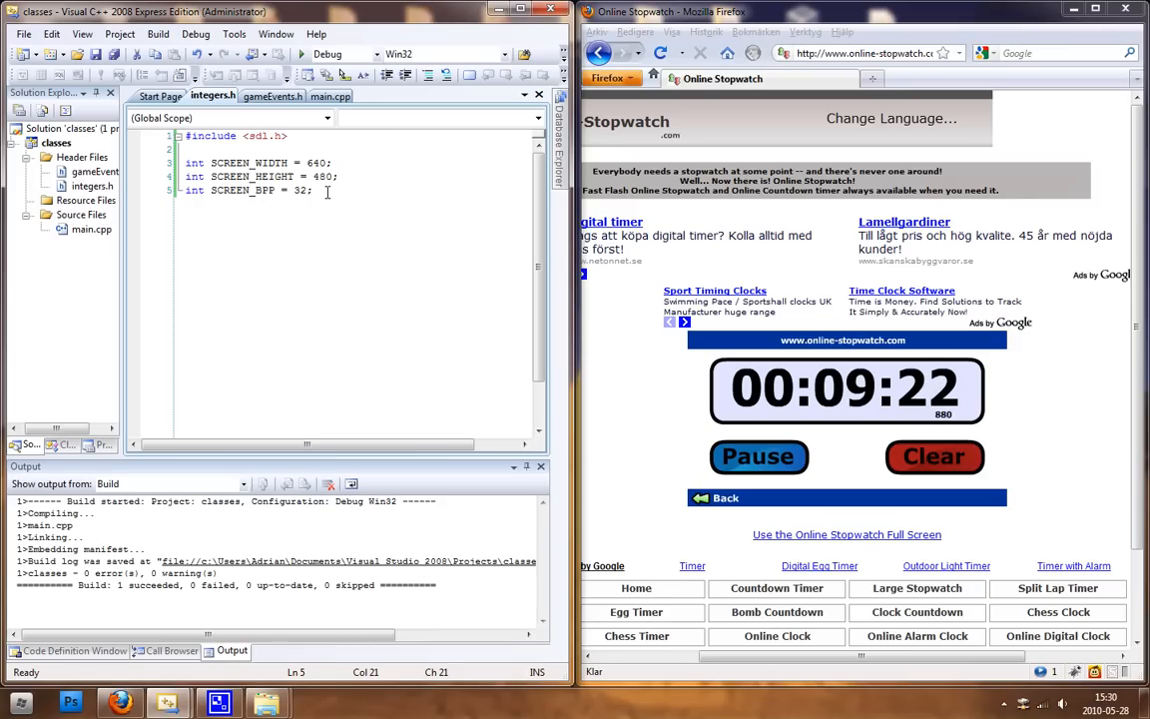
click(272, 96)
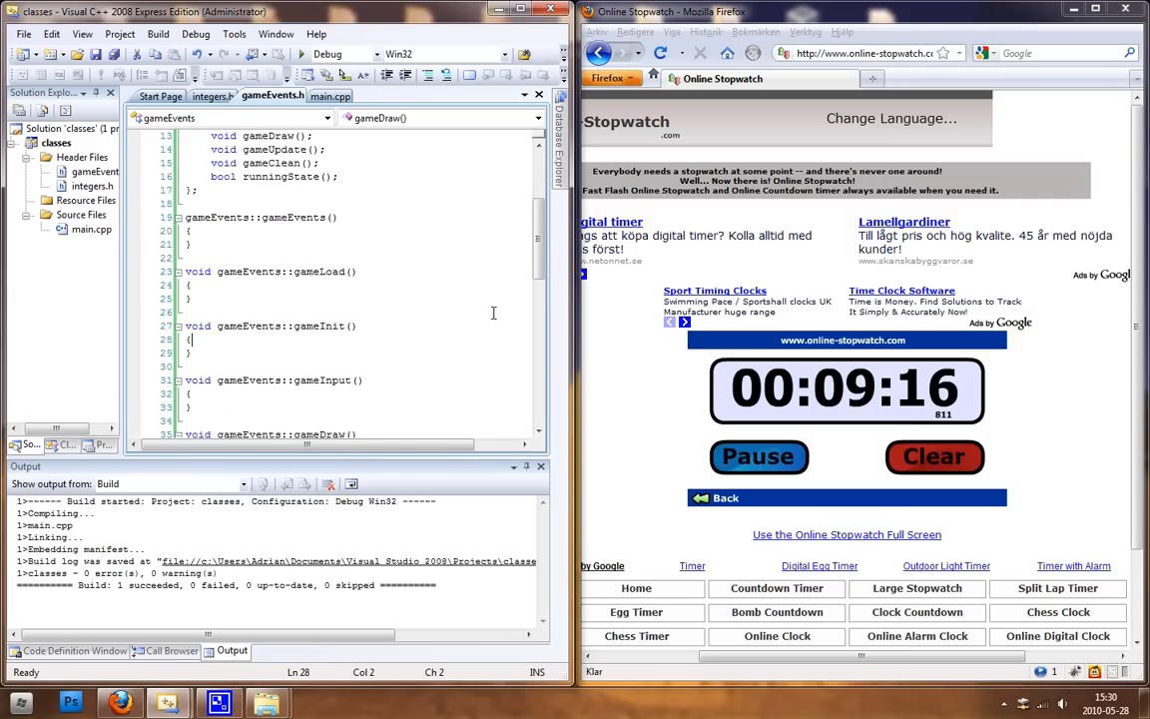
Assign screen = SDL_SetVideoMode(SCREEN_WIDTH, SCREEN_HEIGHT, SCREEN_BPP, SDL_SWSURFACE); in gameInit
text(screen =)
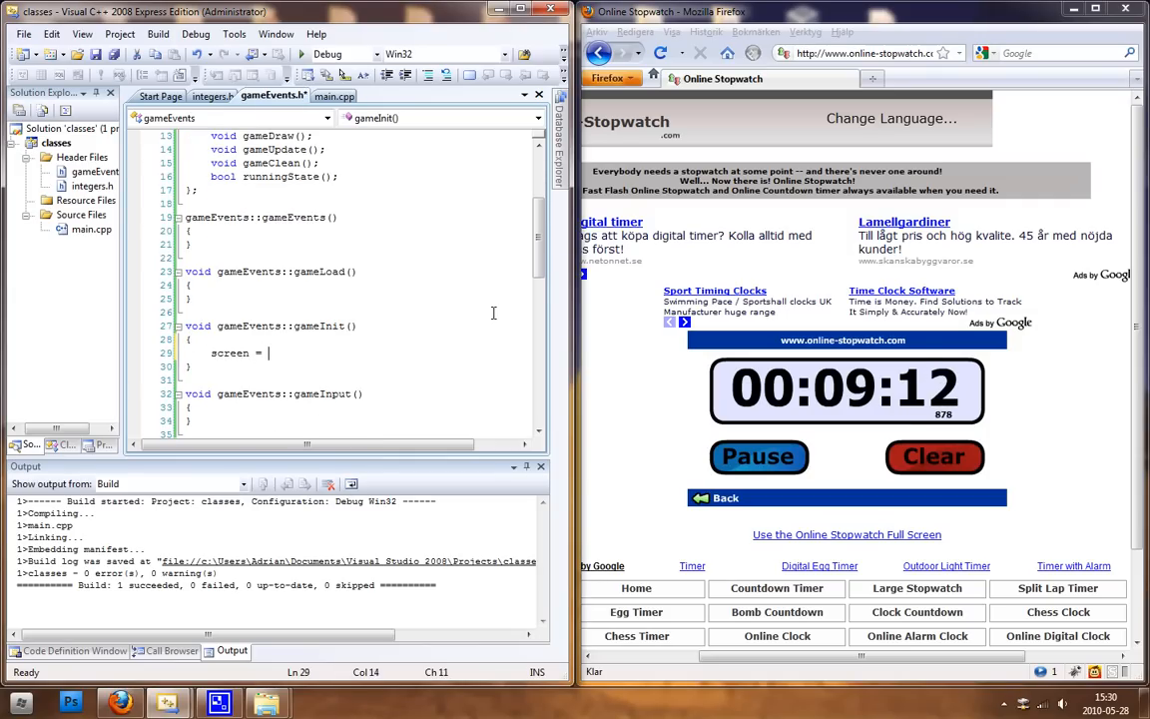
text(SDL_SetVid)
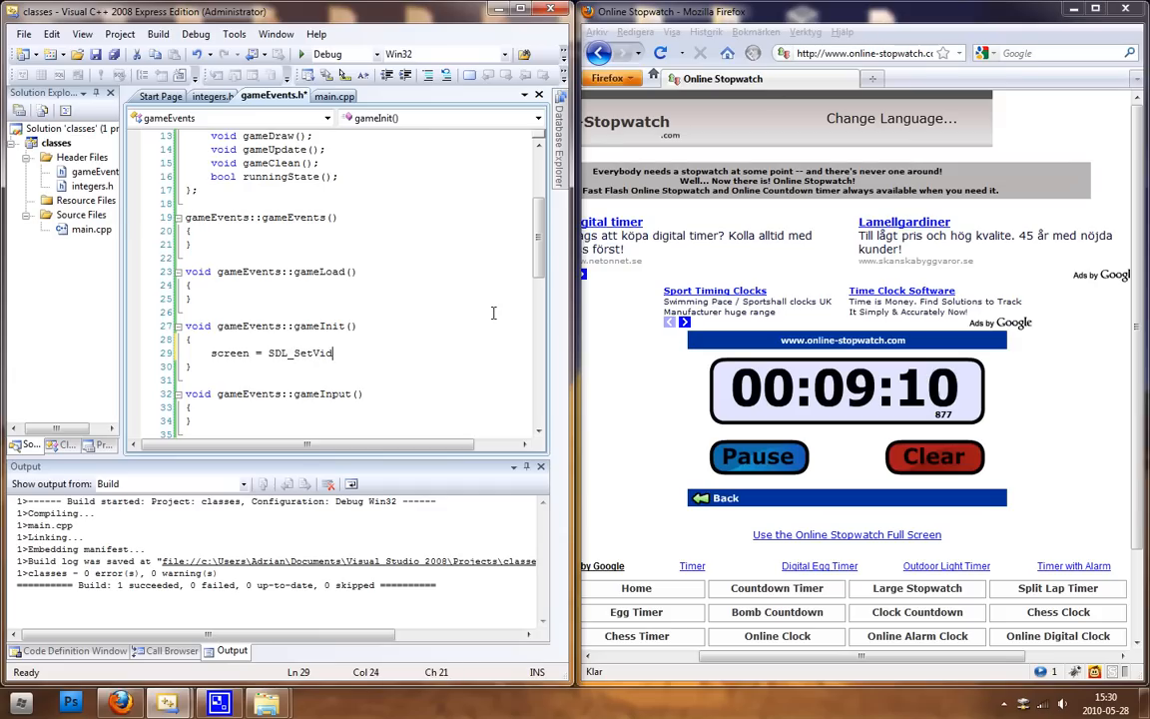
text(eoMode)
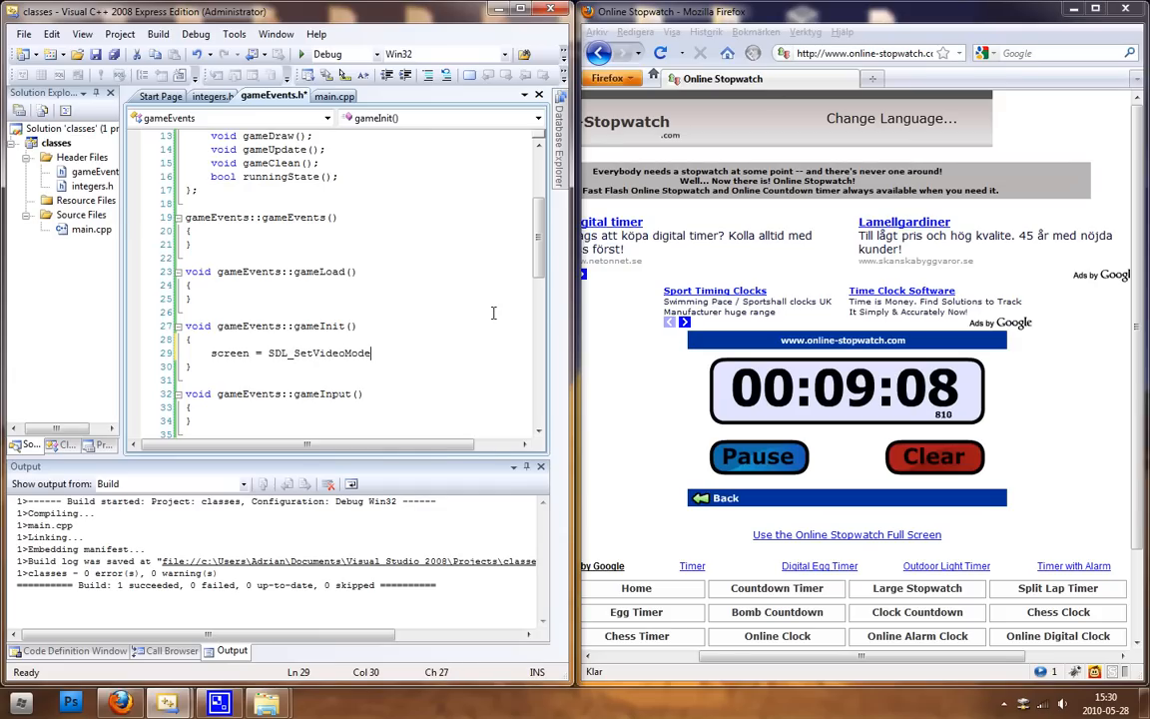
text((SCREEN_WIDTH,SCREEN_HEIGHT)
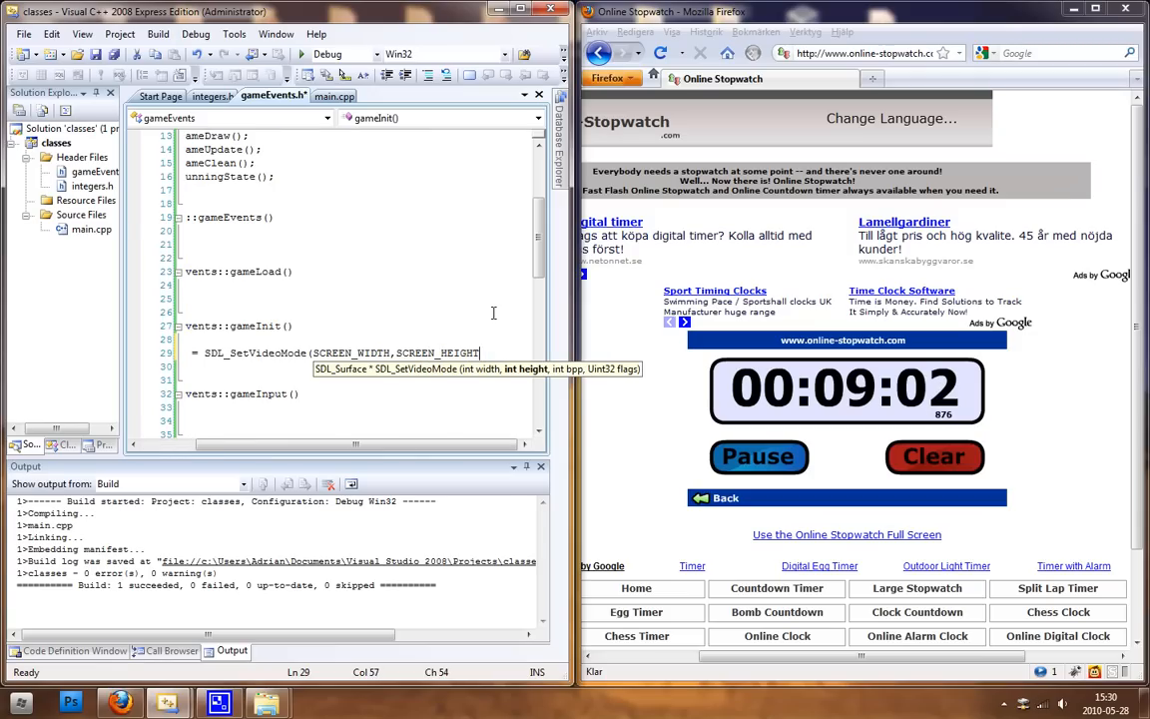
text(, SCREEN)
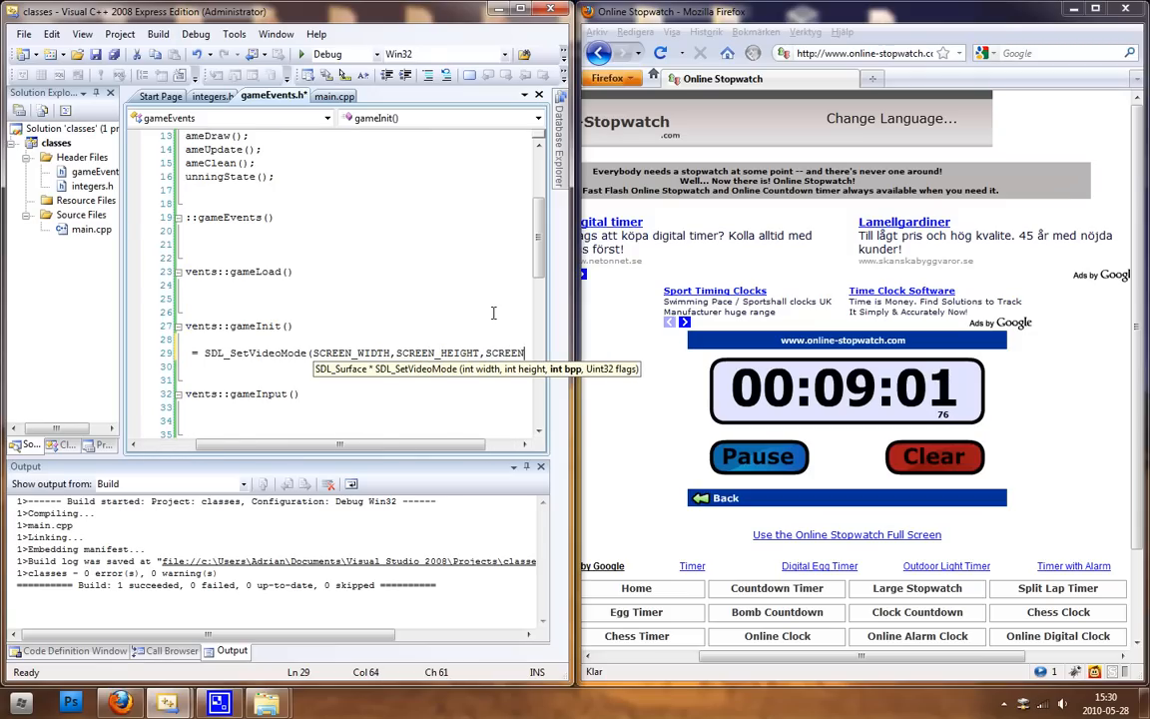
text(SDL)
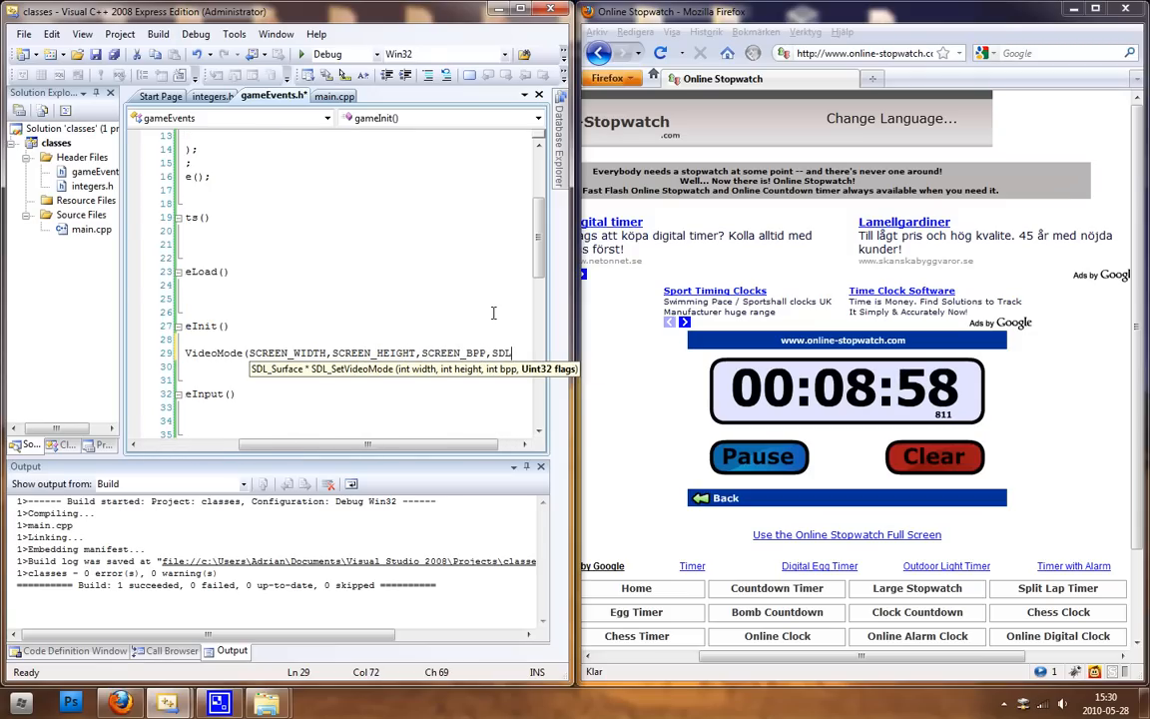
text(_SW)
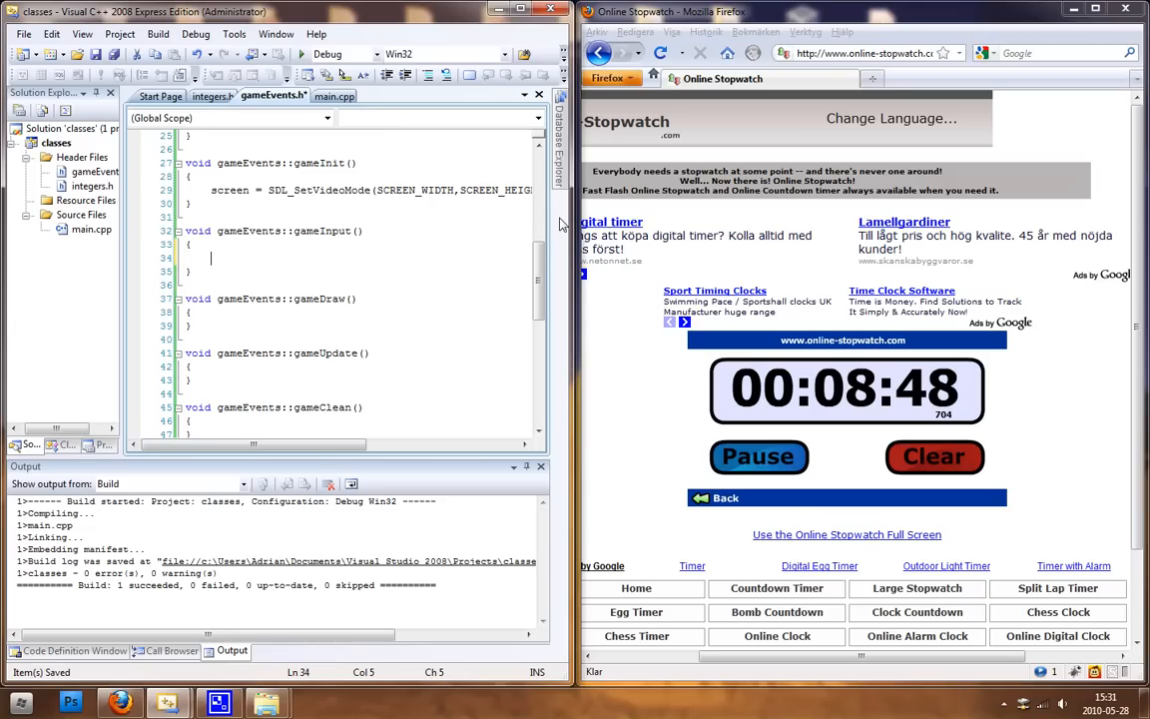
Declare SDL_Event event; and add if(SDL_PollEvent(&event)) in gameInput
text(SDL_Event evetn)
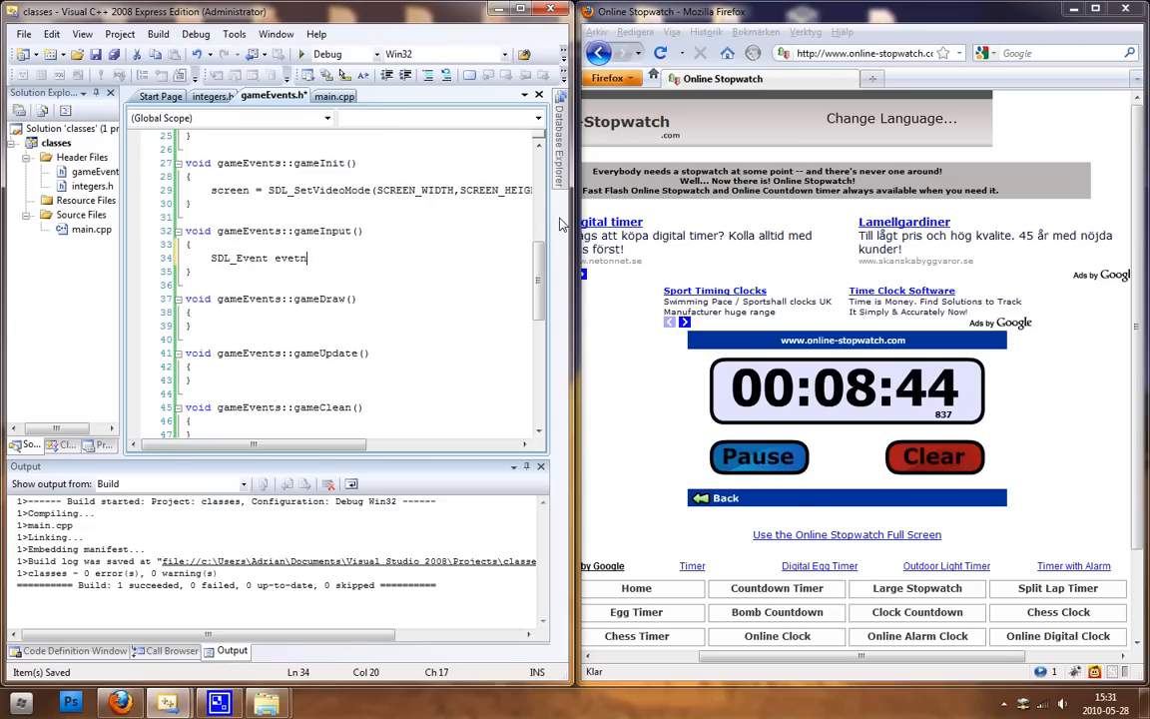
text(;)
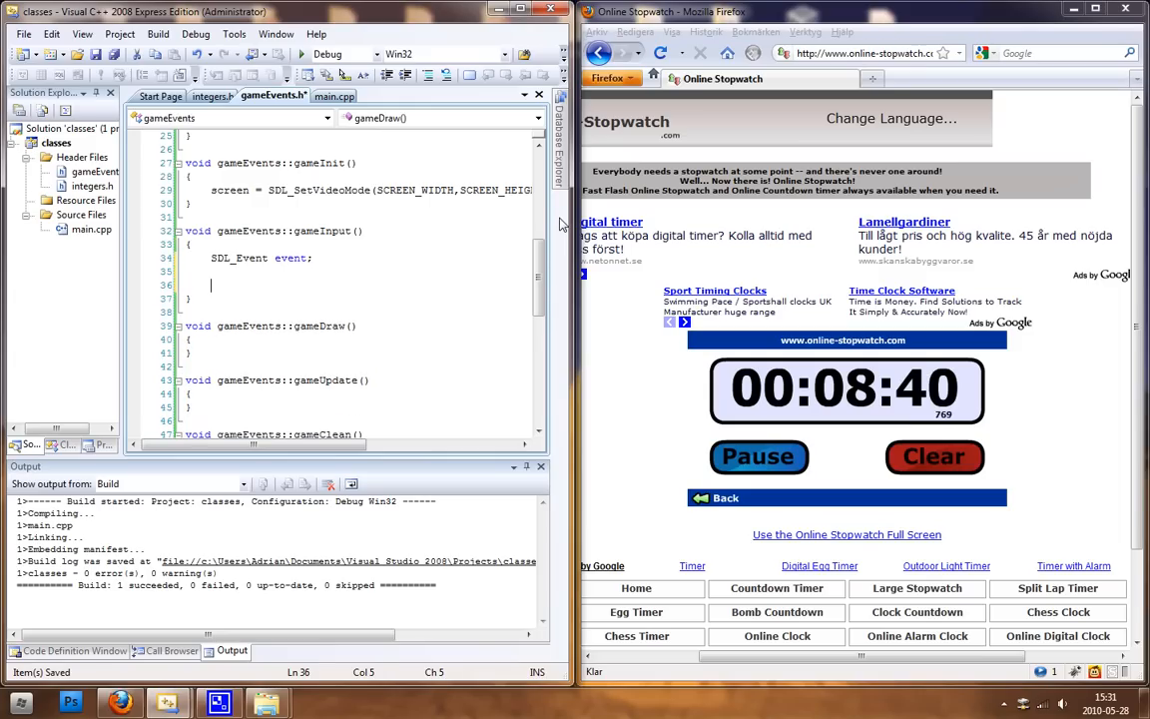
text(SDL_PollEvent()
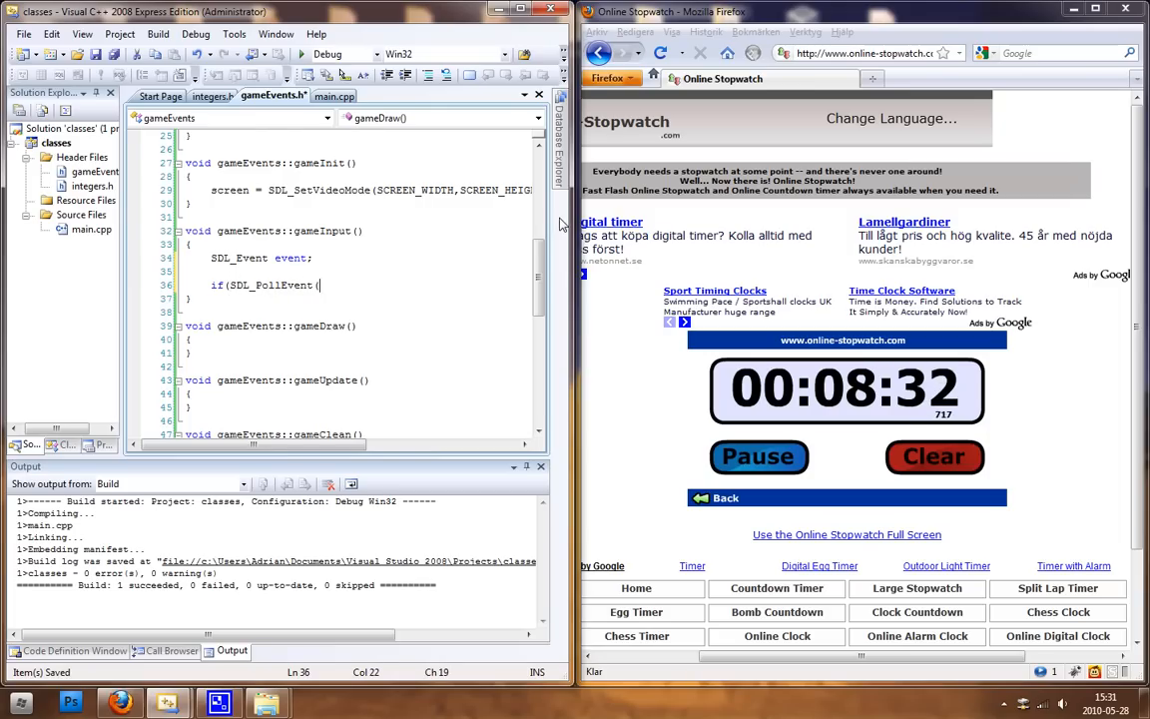
text(&evet)
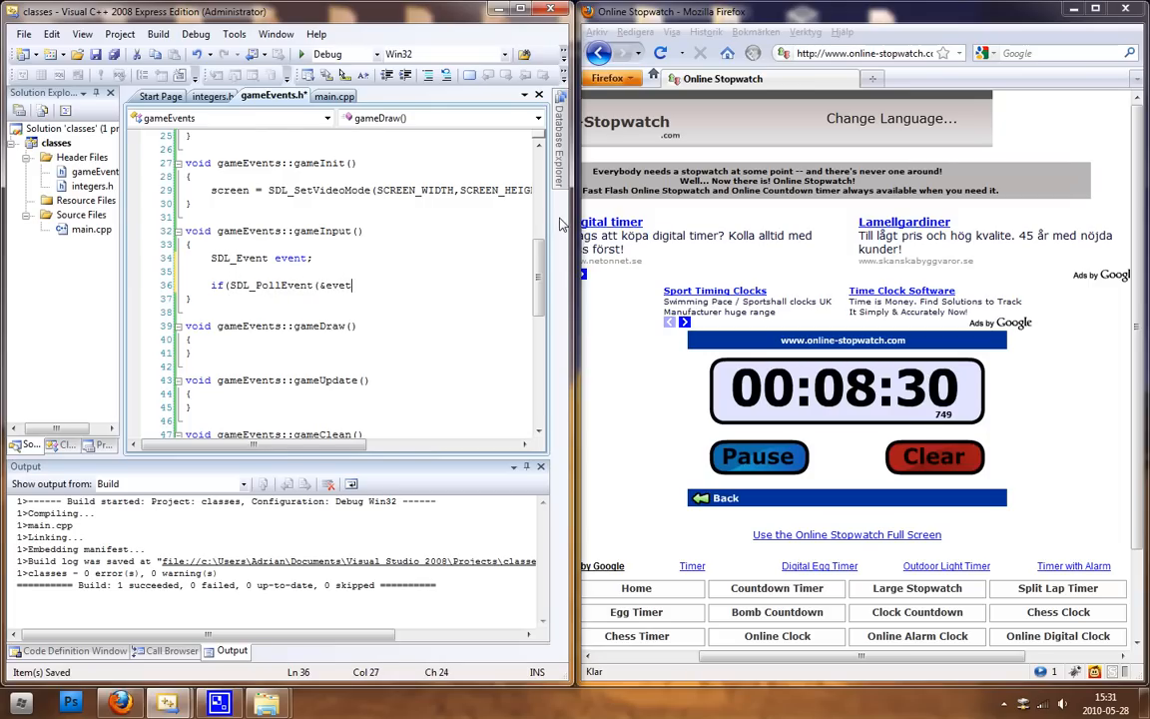
text(nt)
text(if(event)
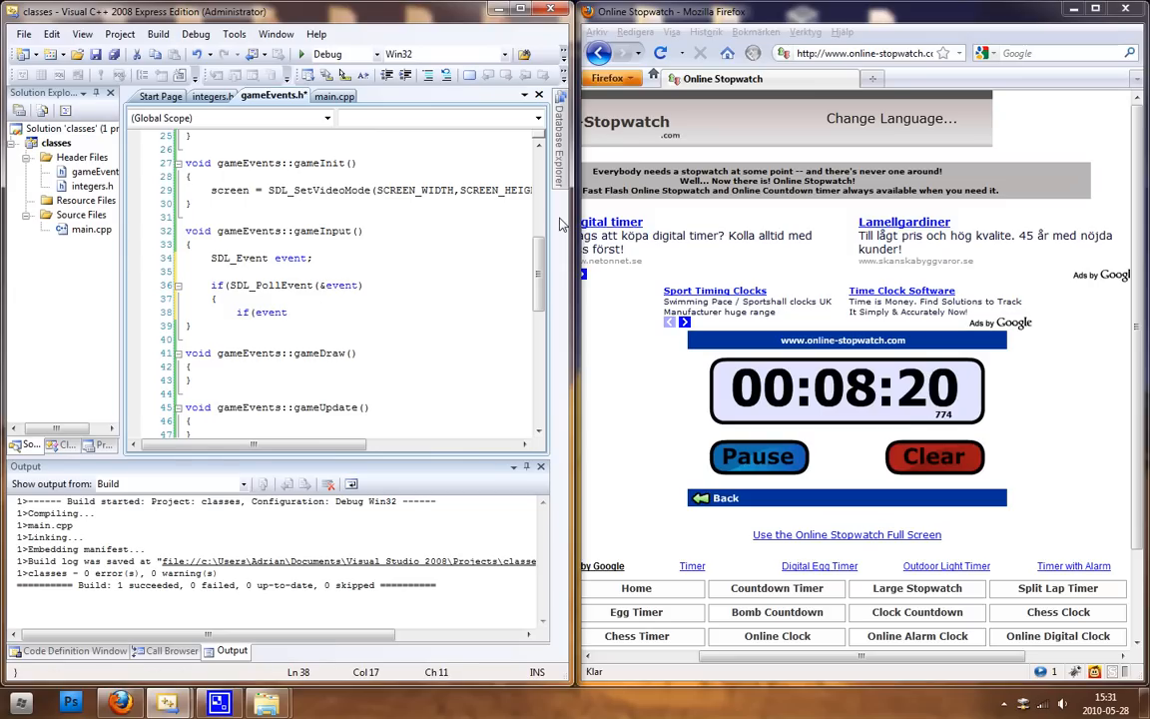
Add the inner check if(event.type == SDL_QUIT) inside the poll block
text(.type =)
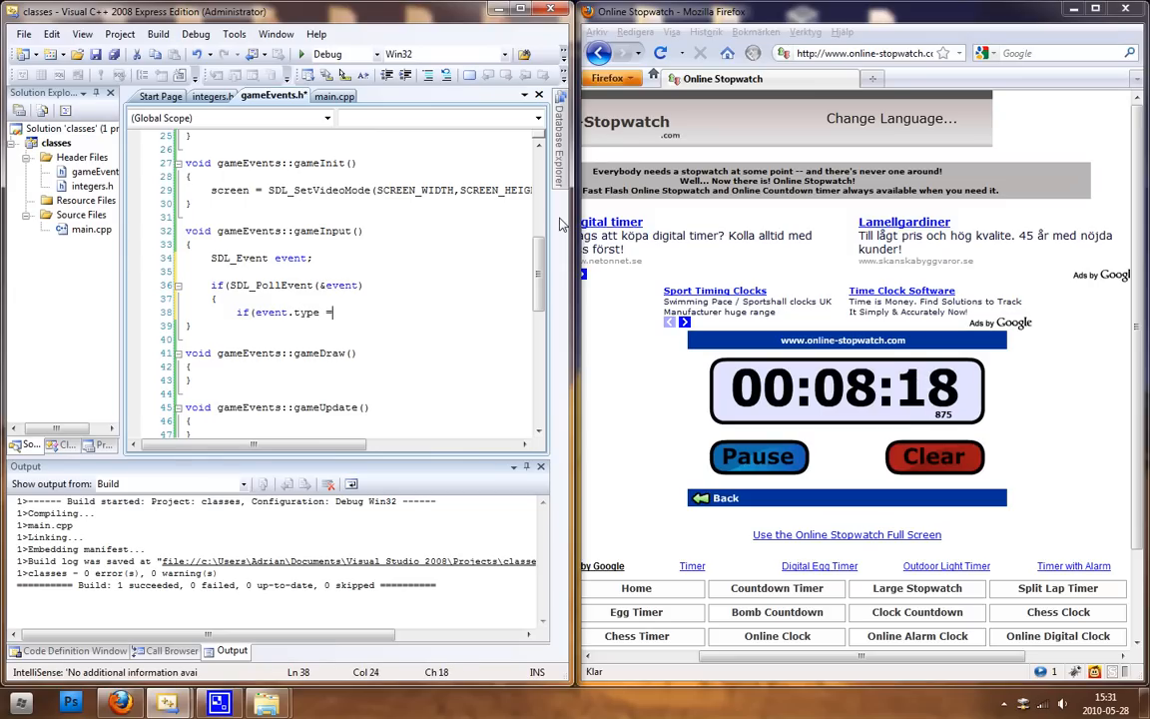
text(=)
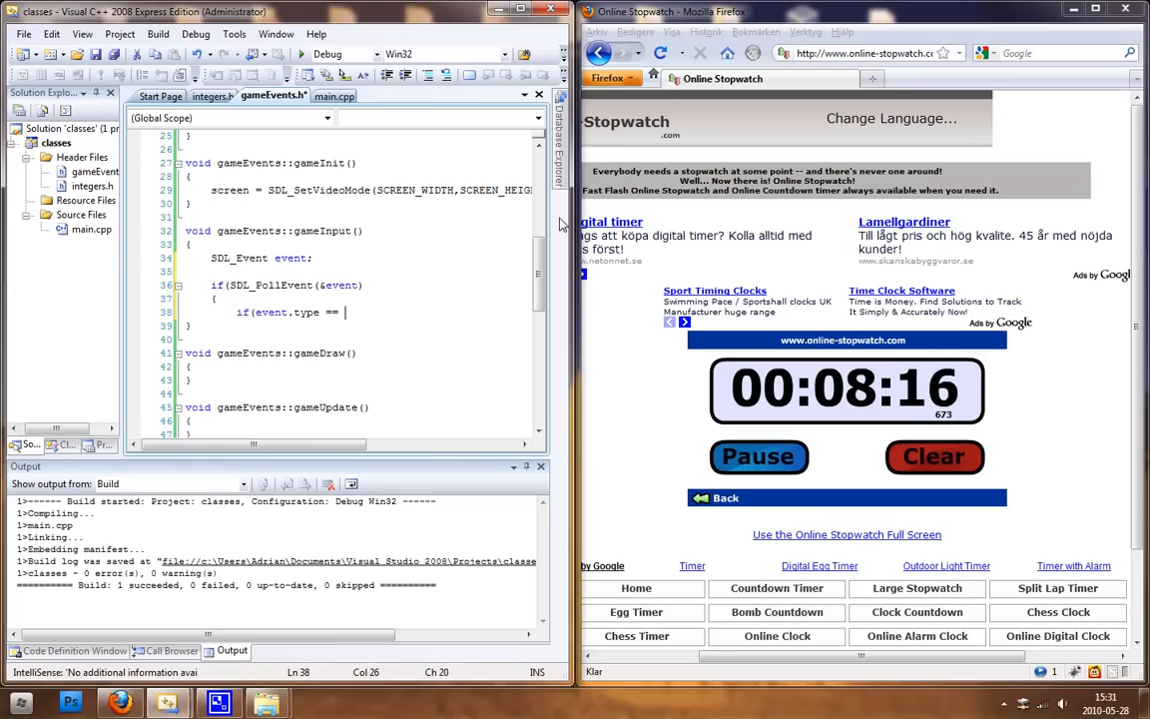
text(SDL_QUIT)
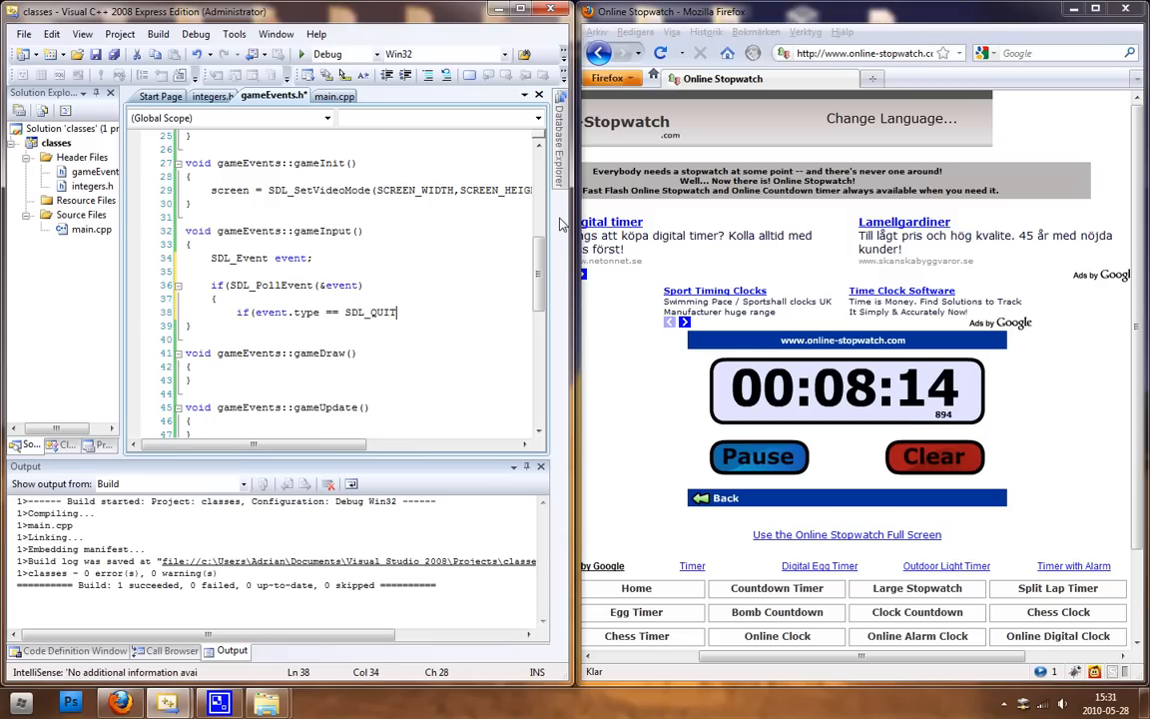
key(Return)
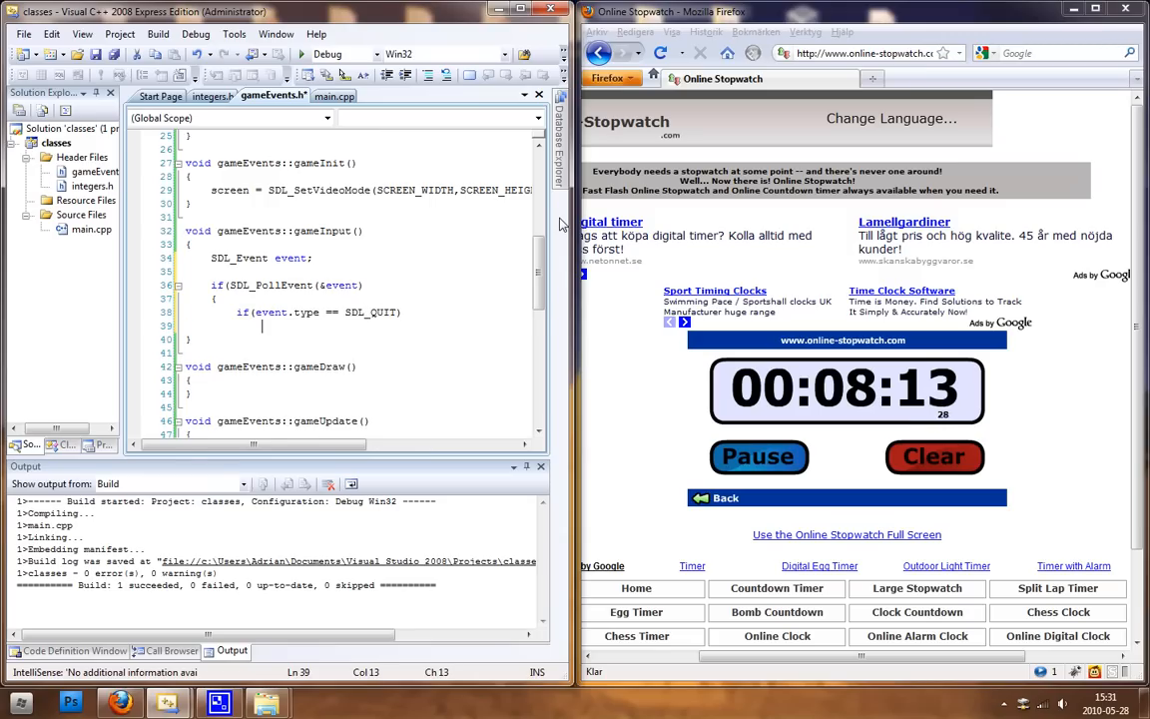
Set gameRunning = false; in the body of the SDL_QUIT check
text(game)
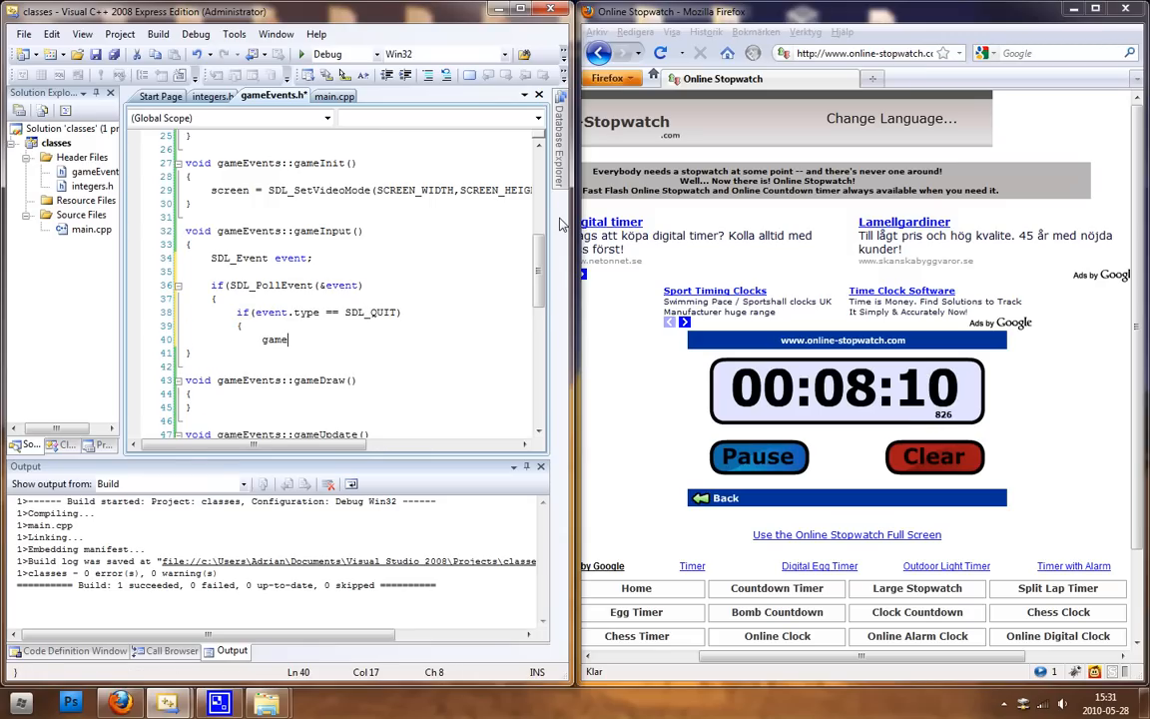
text(Run)
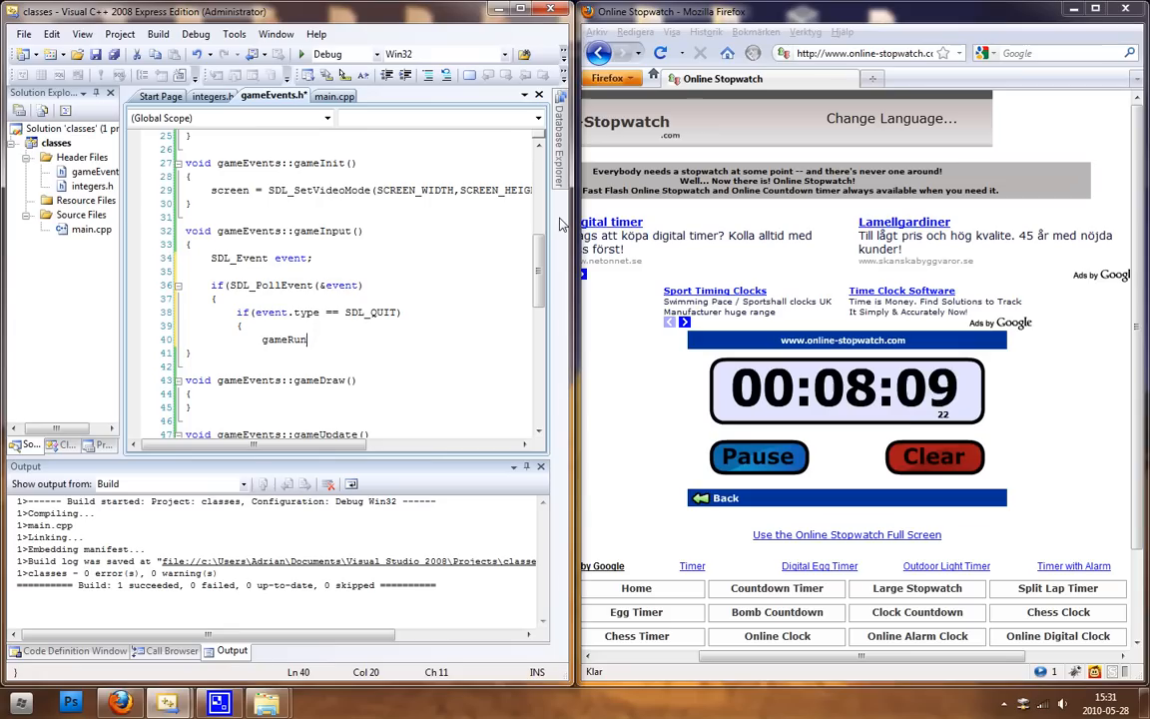
text(ning)
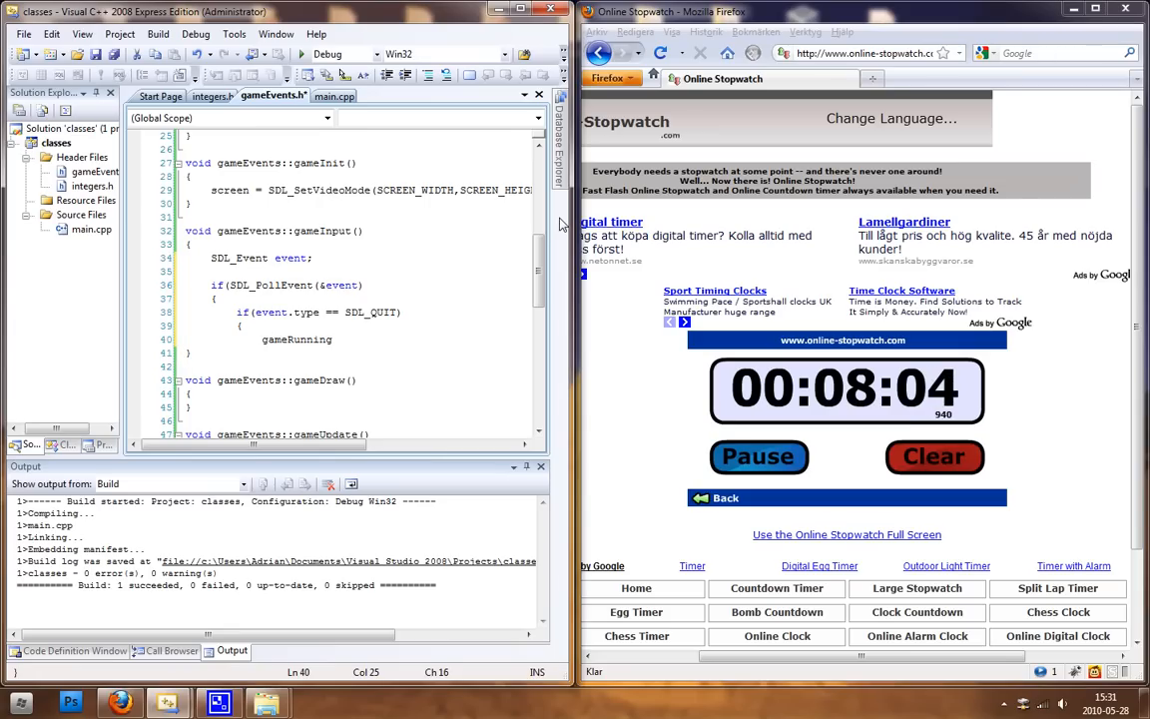
text(= false;)
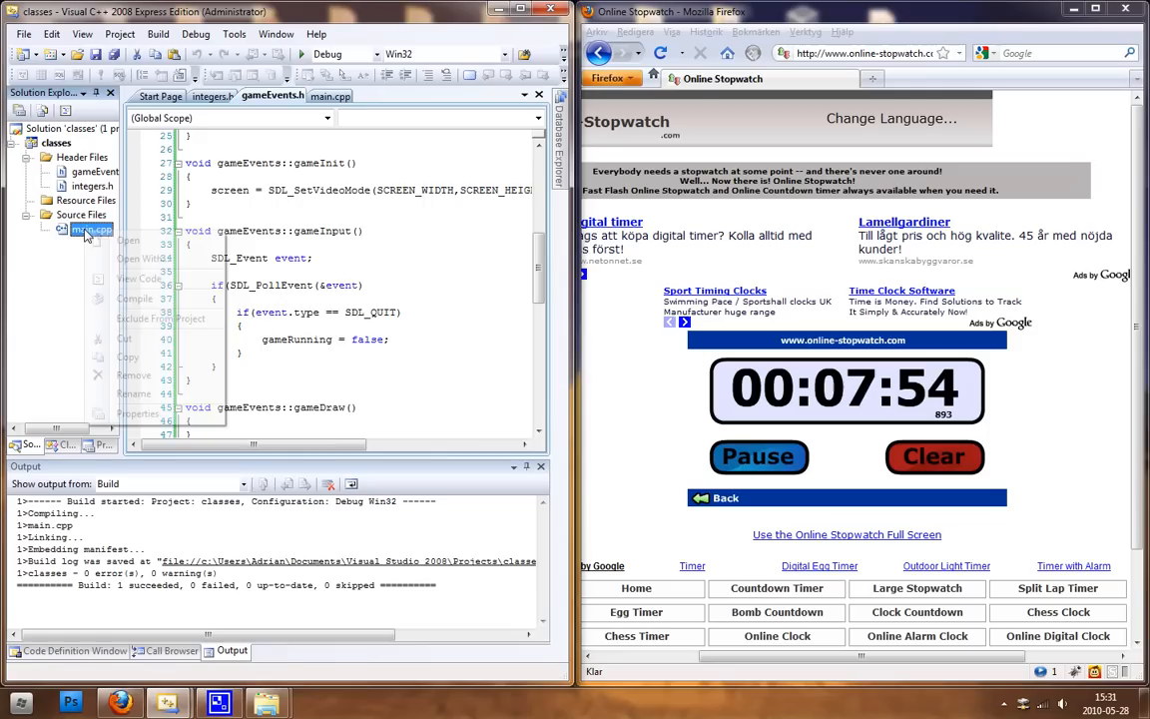
click(329, 96)
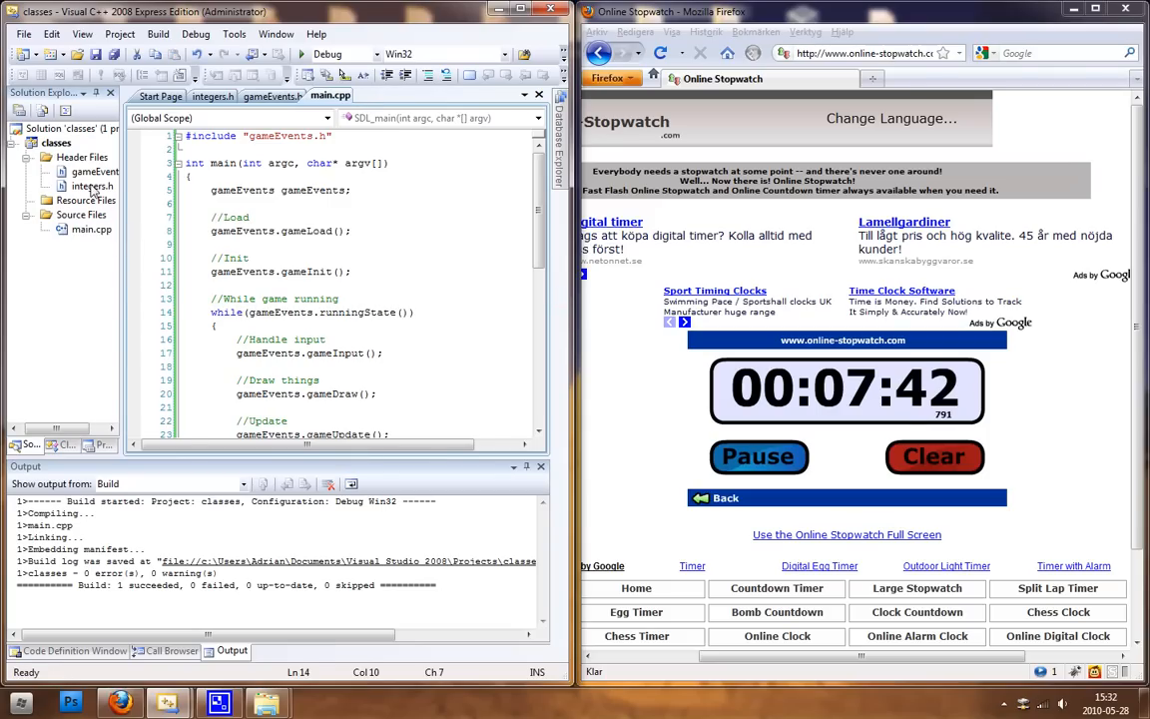
click(271, 96)
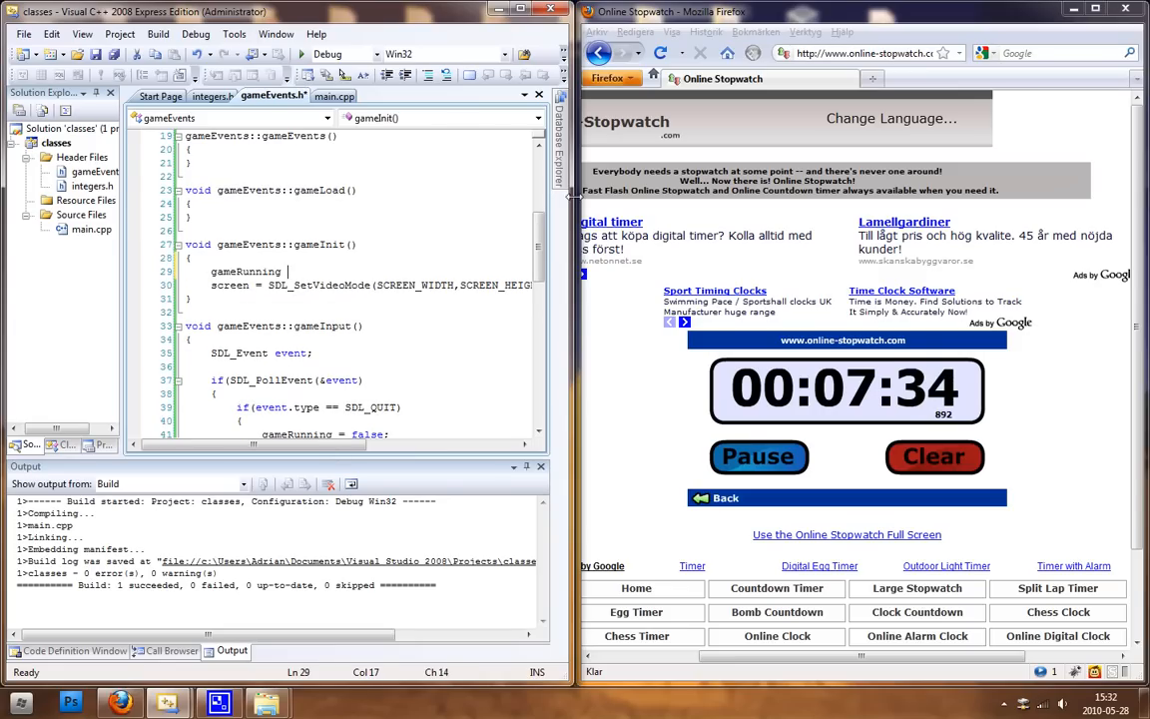
text(= true;)
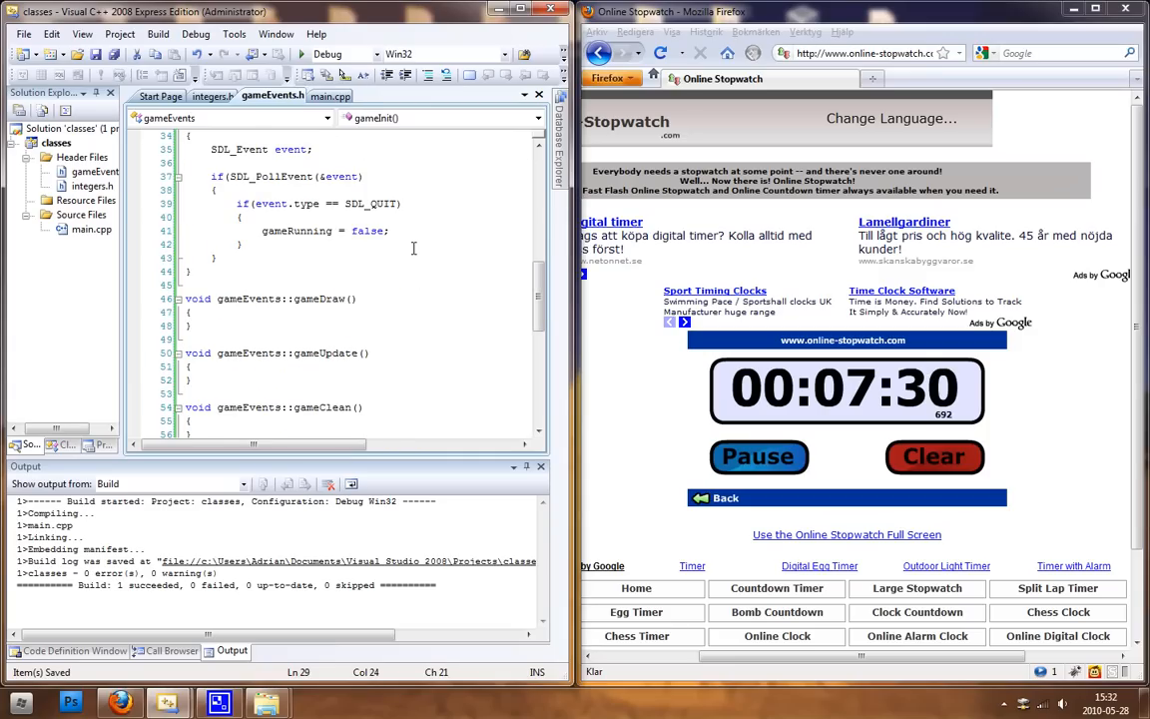
scroll(down, 3)
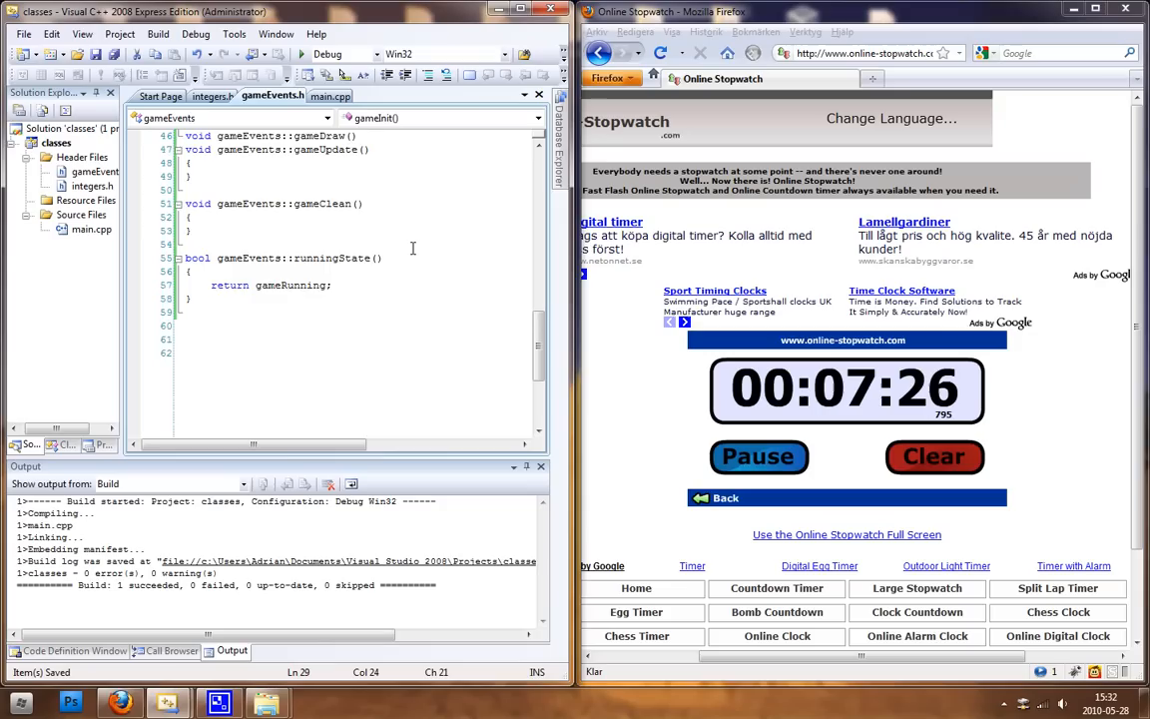
scroll(up, 3)
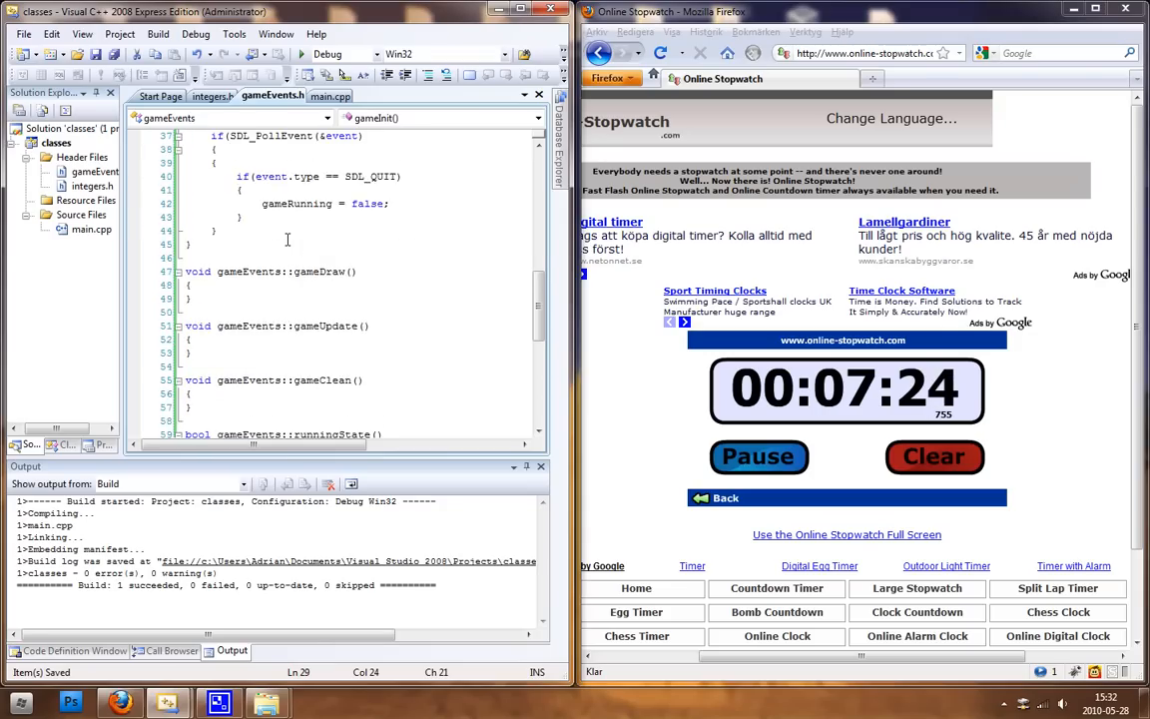
scroll(up, 3)
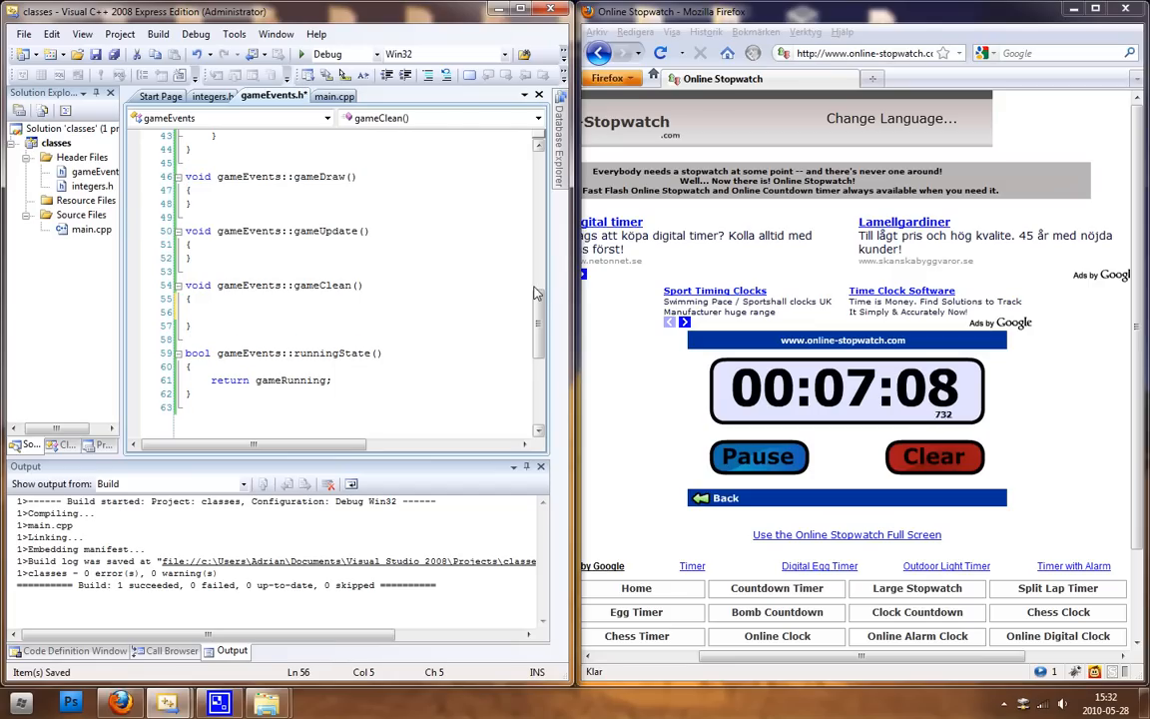
Write SDL_Quit(); and exit(0); inside gameEvents::gameClean()
text(s)
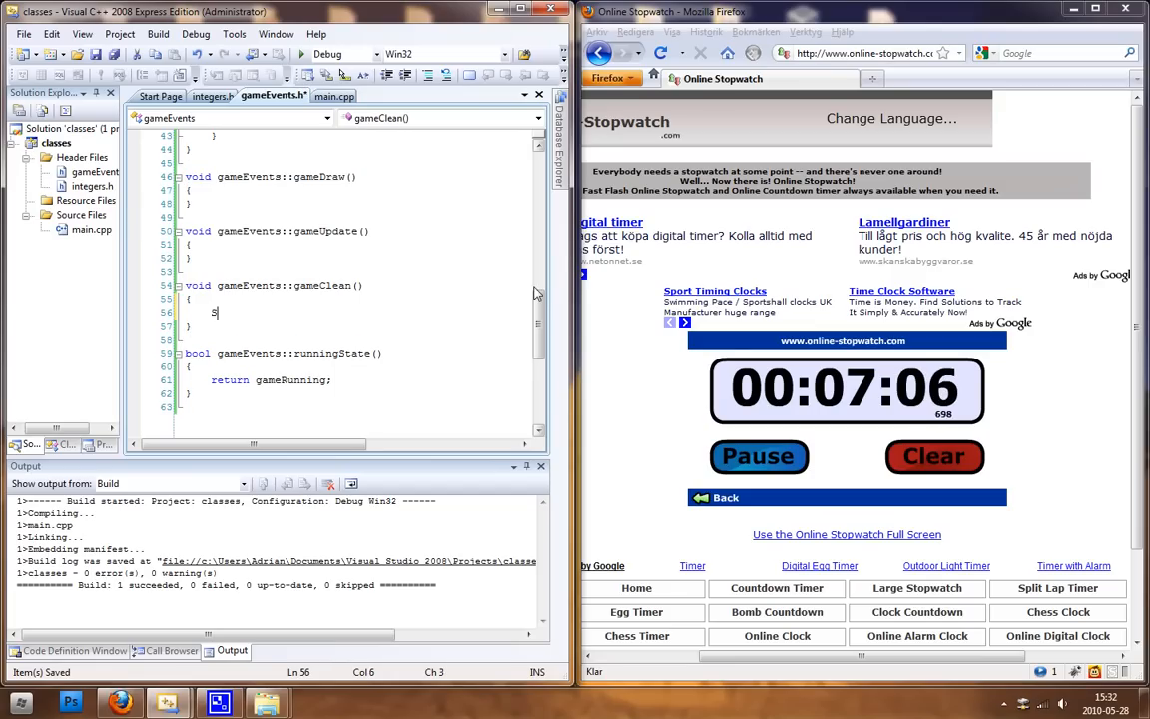
text(SDL_Quit())
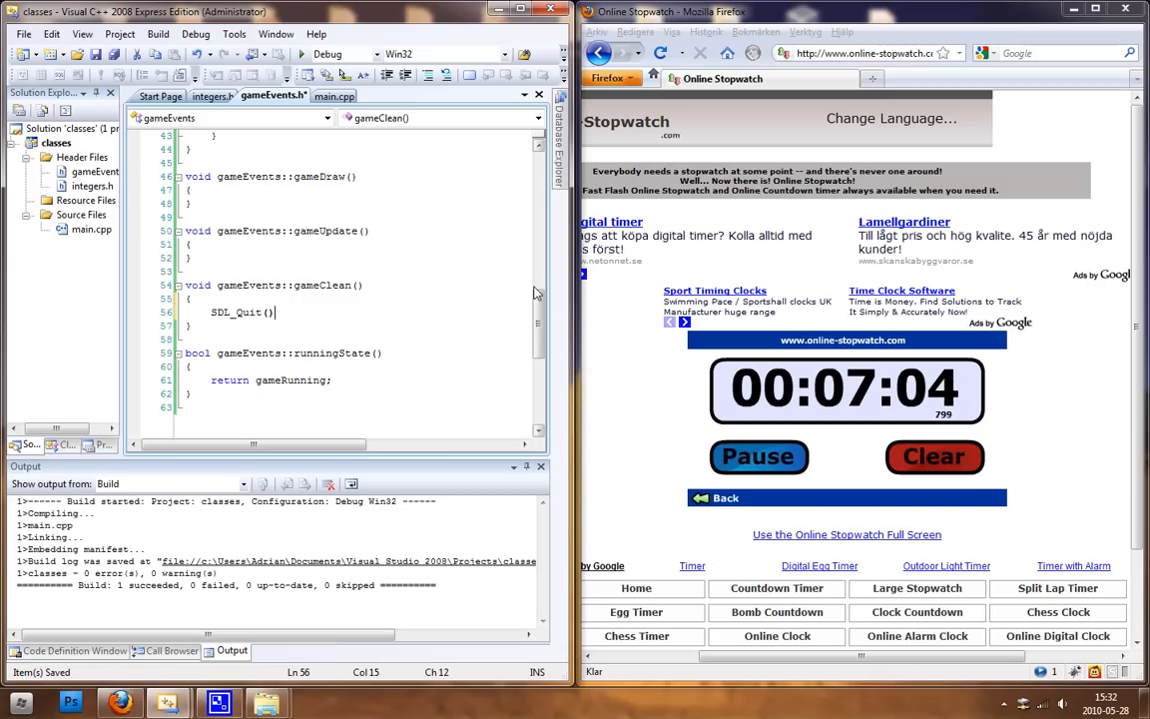
text(exi)
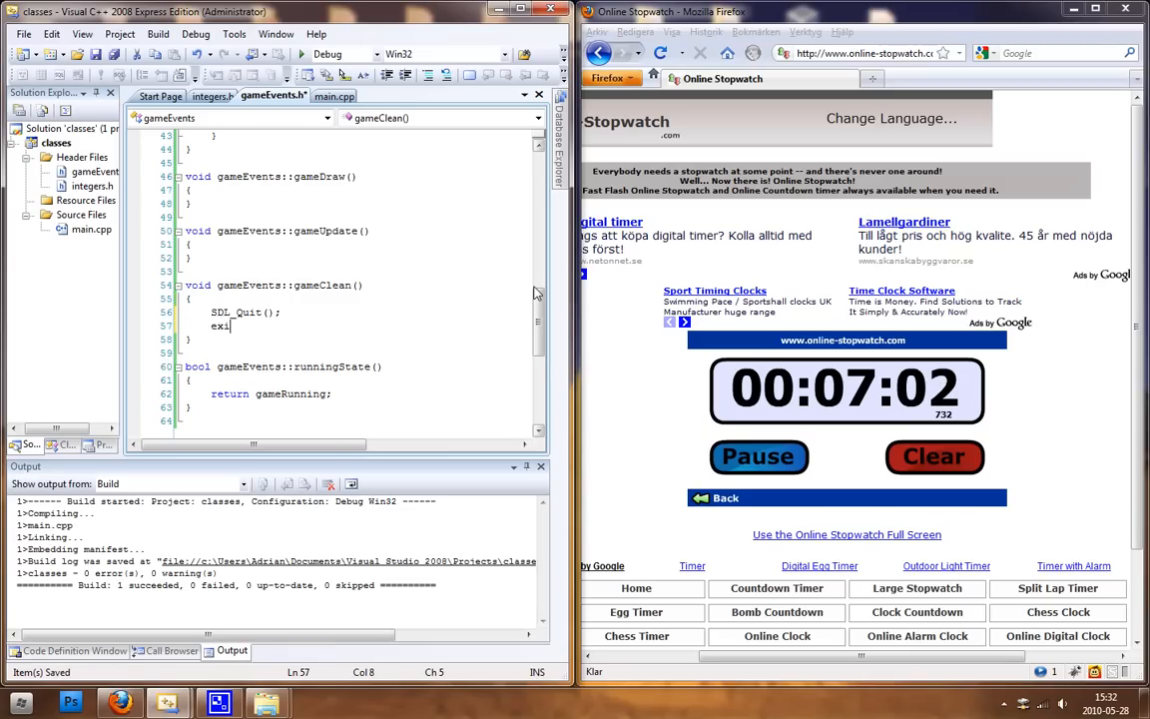
text(t()
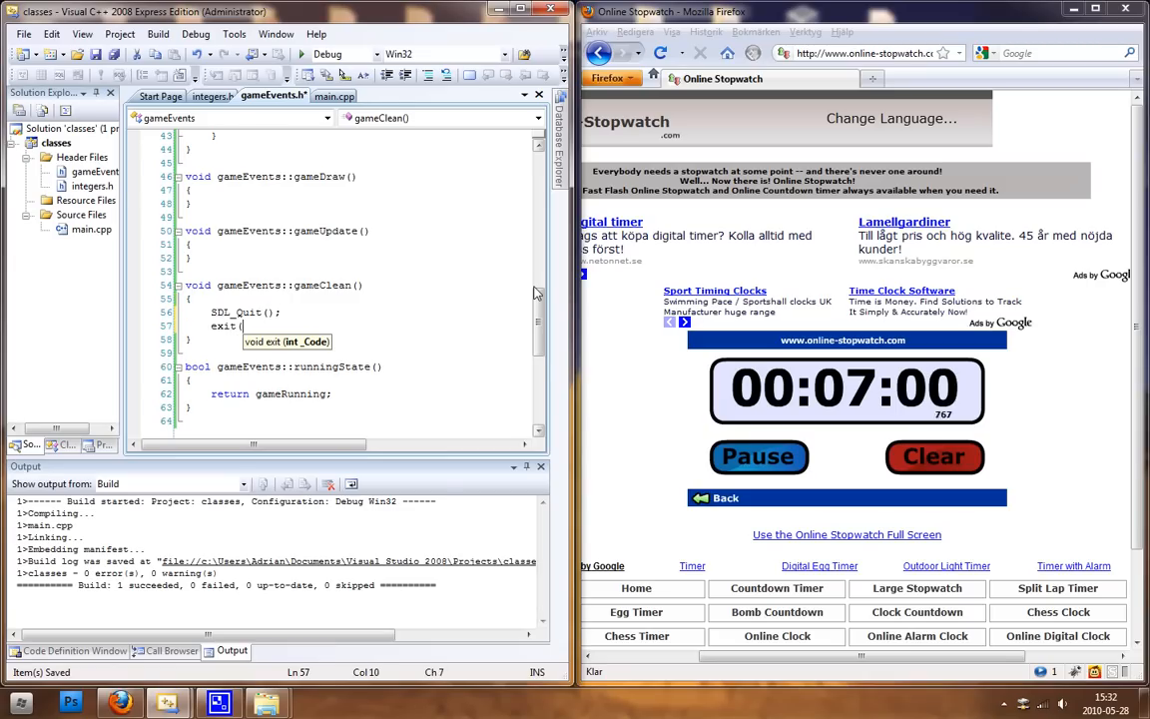
text(0);)
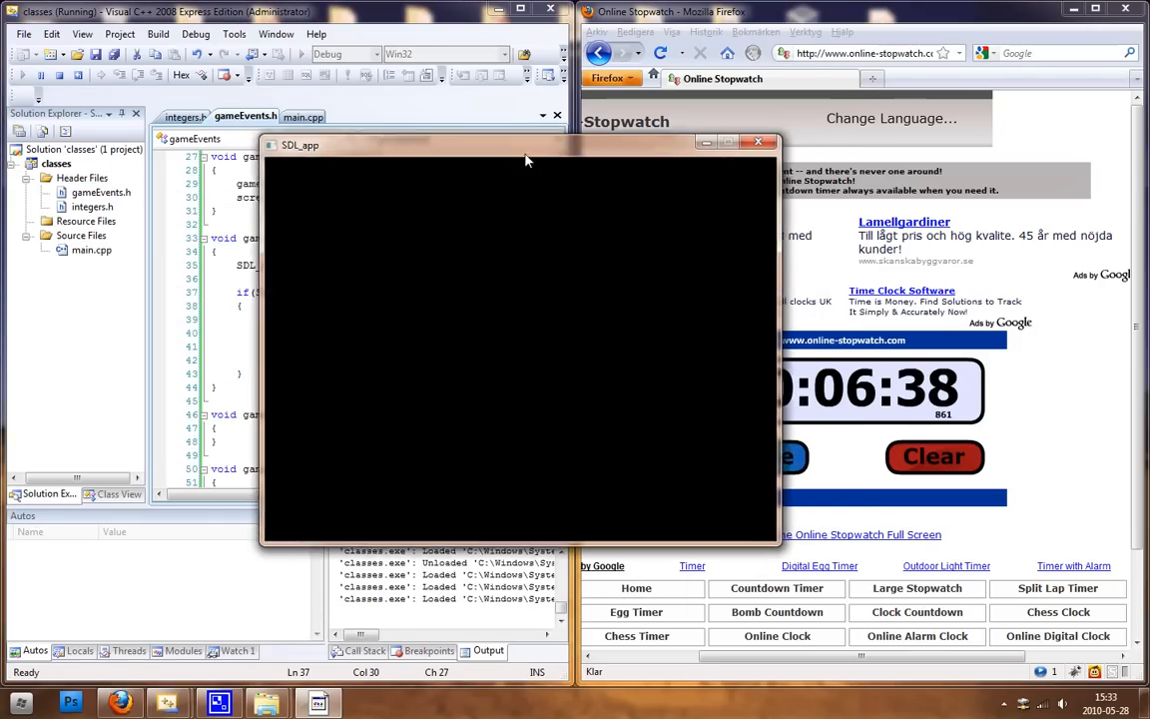
drag(527, 146, 504, 148)
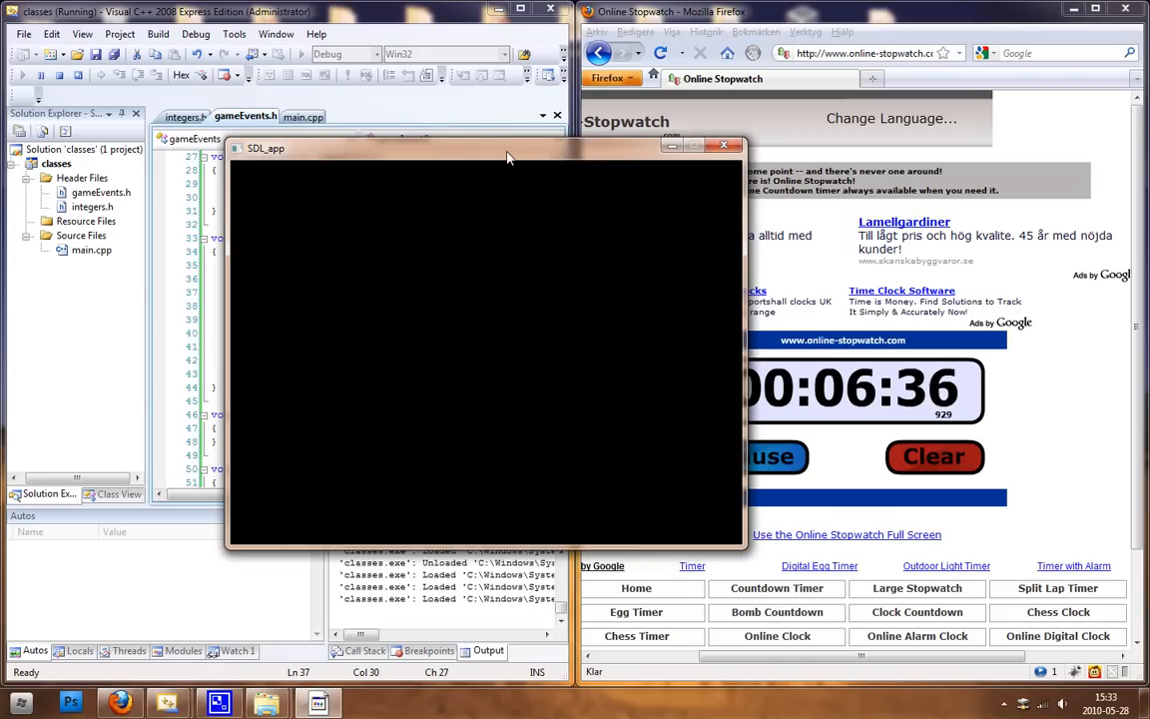
drag(489, 148, 539, 150)
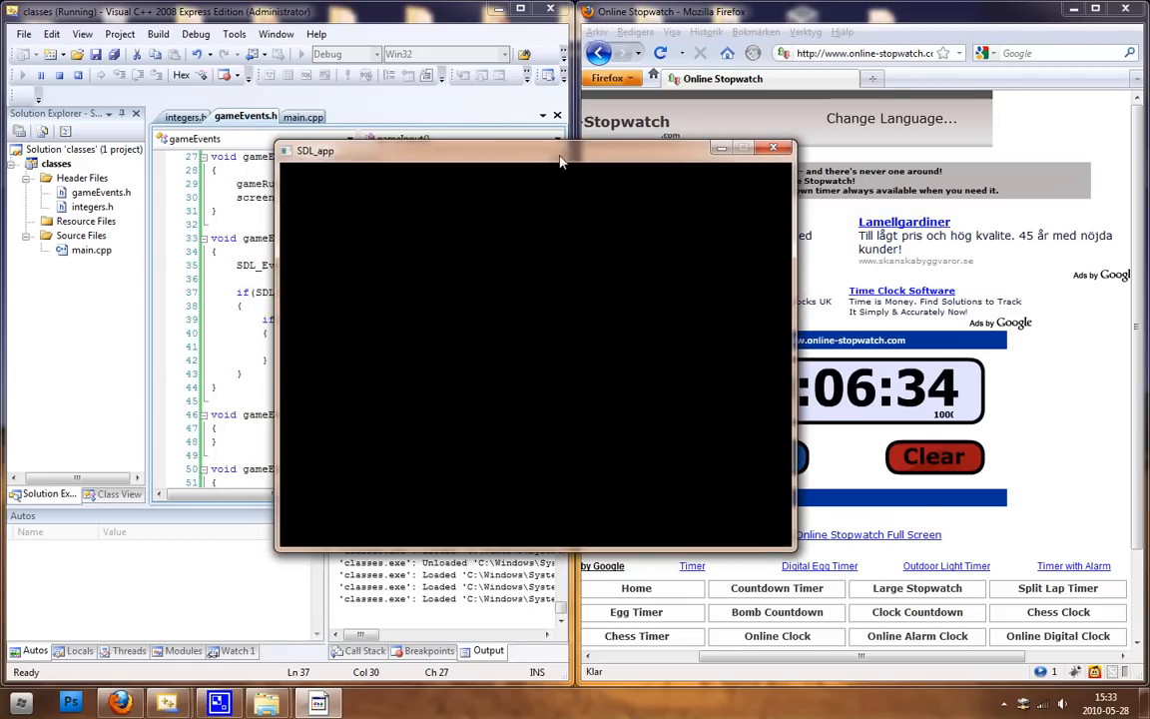
click(775, 148)
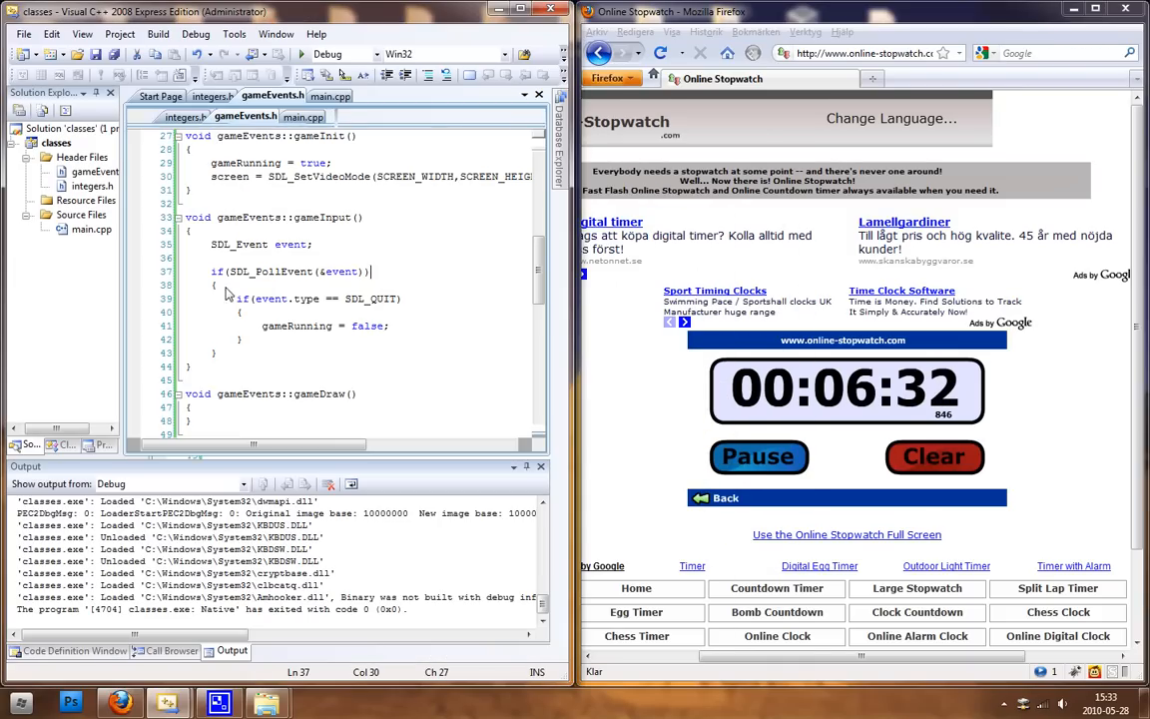
Review main() in main.cpp, checking the game loop and gameClean() call
click(330, 96)
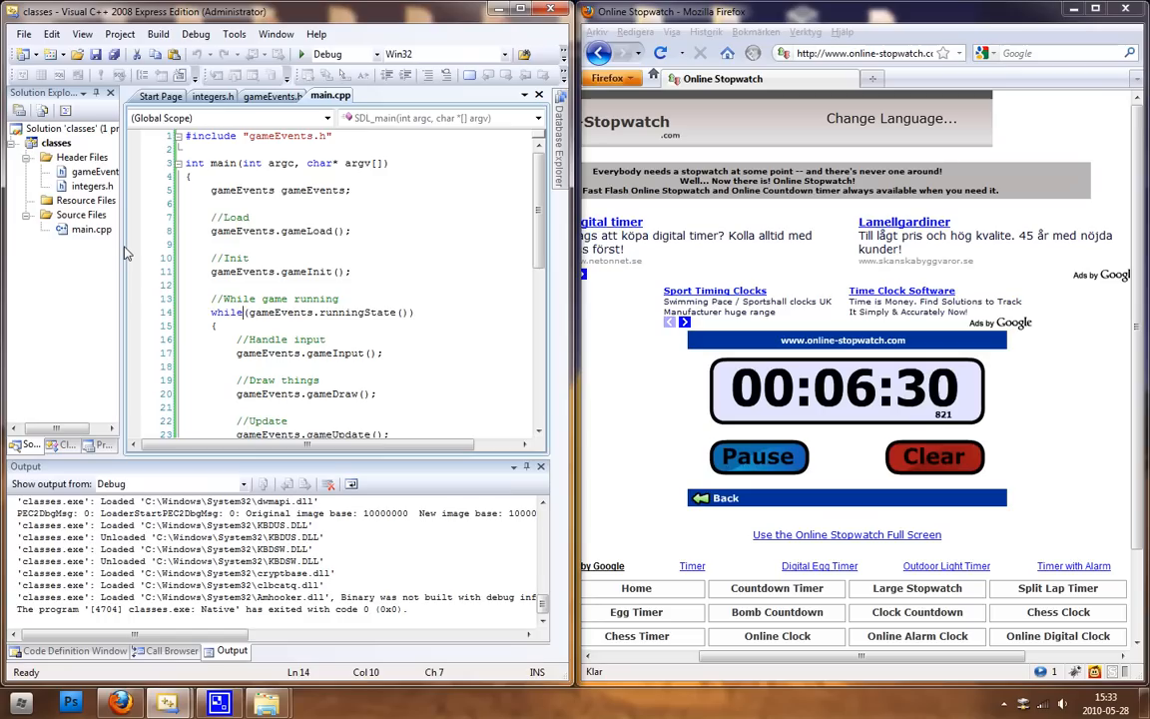
scroll(down, 3)
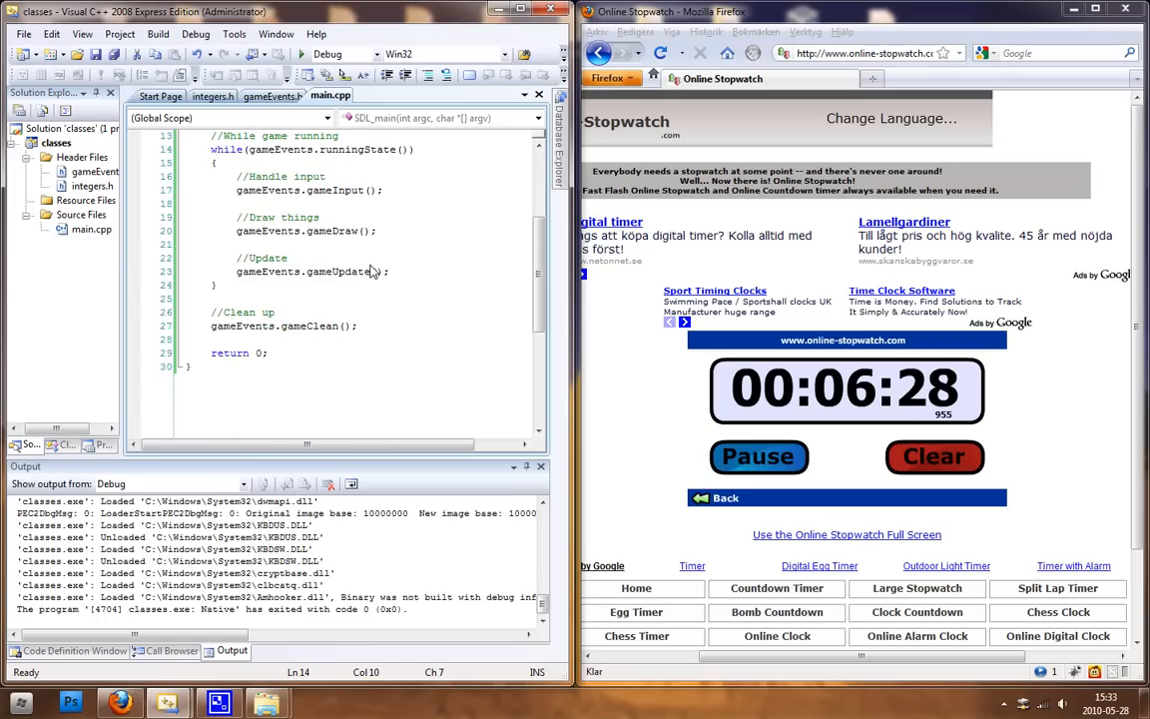
scroll(up, 3)
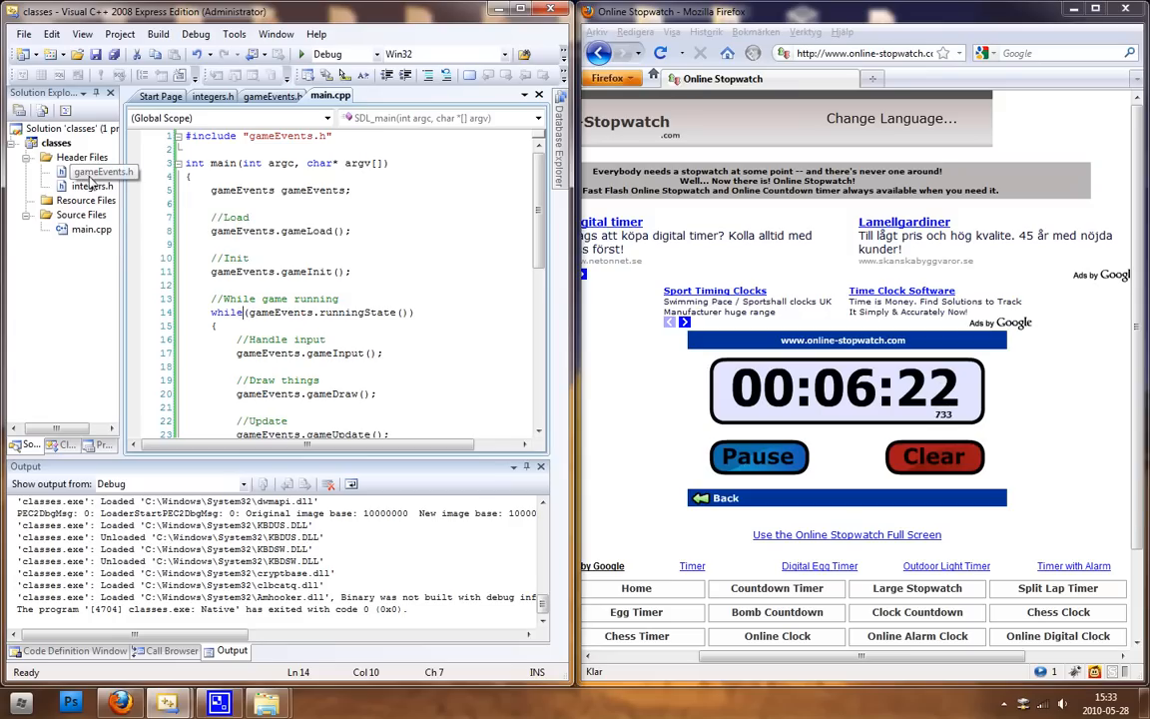
Bring gameEvents.h into the editor and scroll to gameInit
right_click(104, 172)
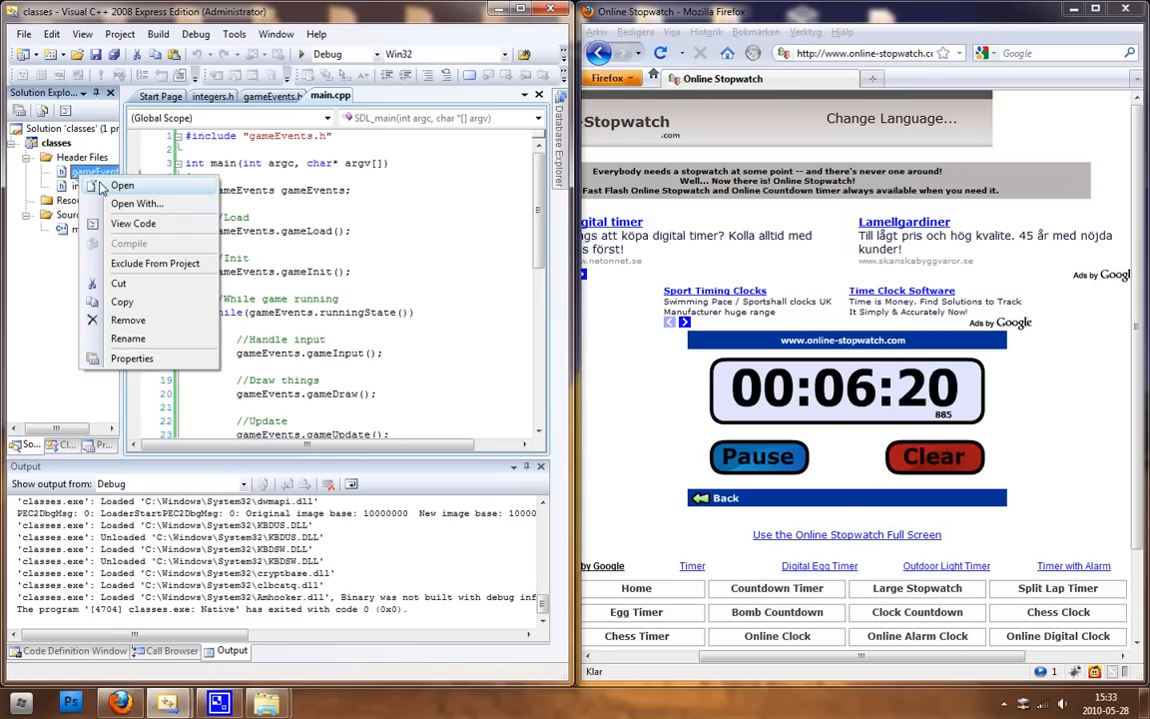
click(122, 186)
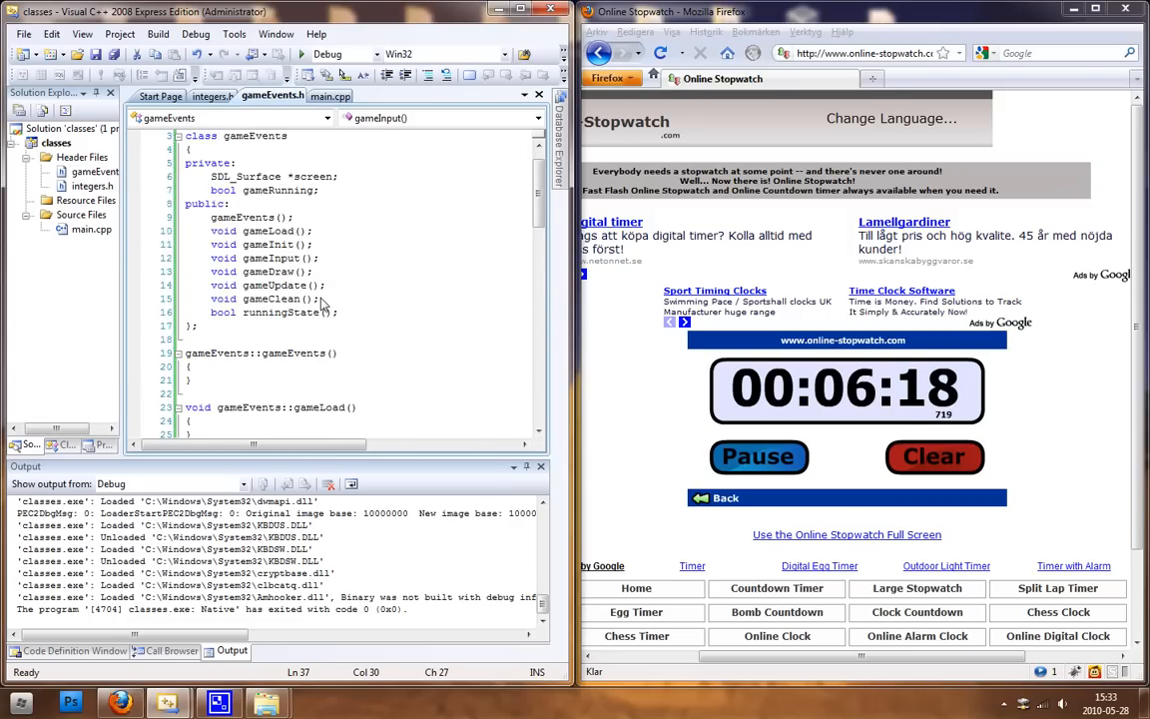
scroll(down, 3)
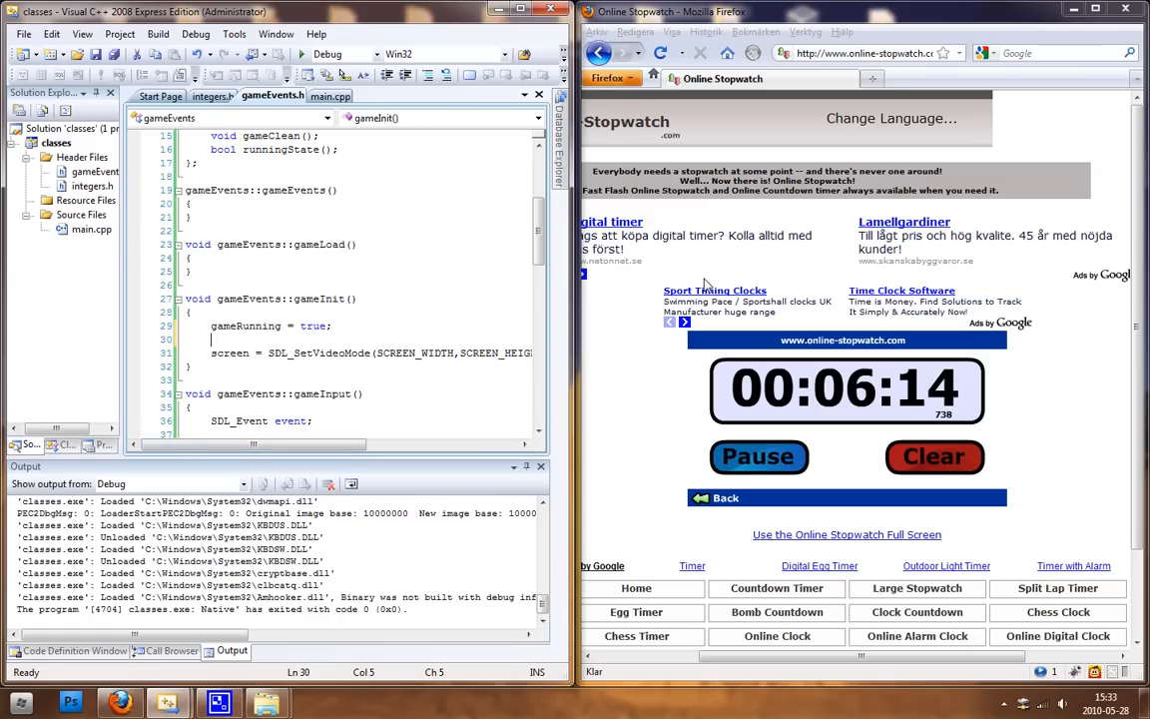
Add SDL_WM_SetCaption("Simple window setup using classes", NULL); in gameInit
text(SDL_WM_SetCaption()
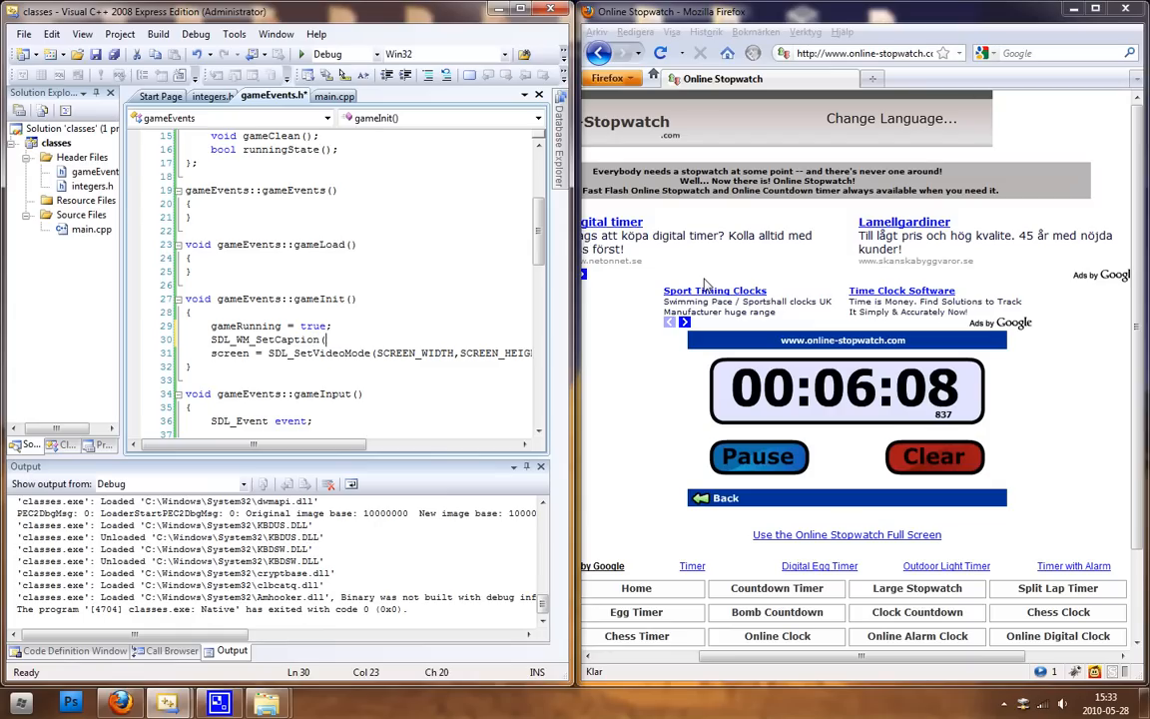
text("",NULL);)
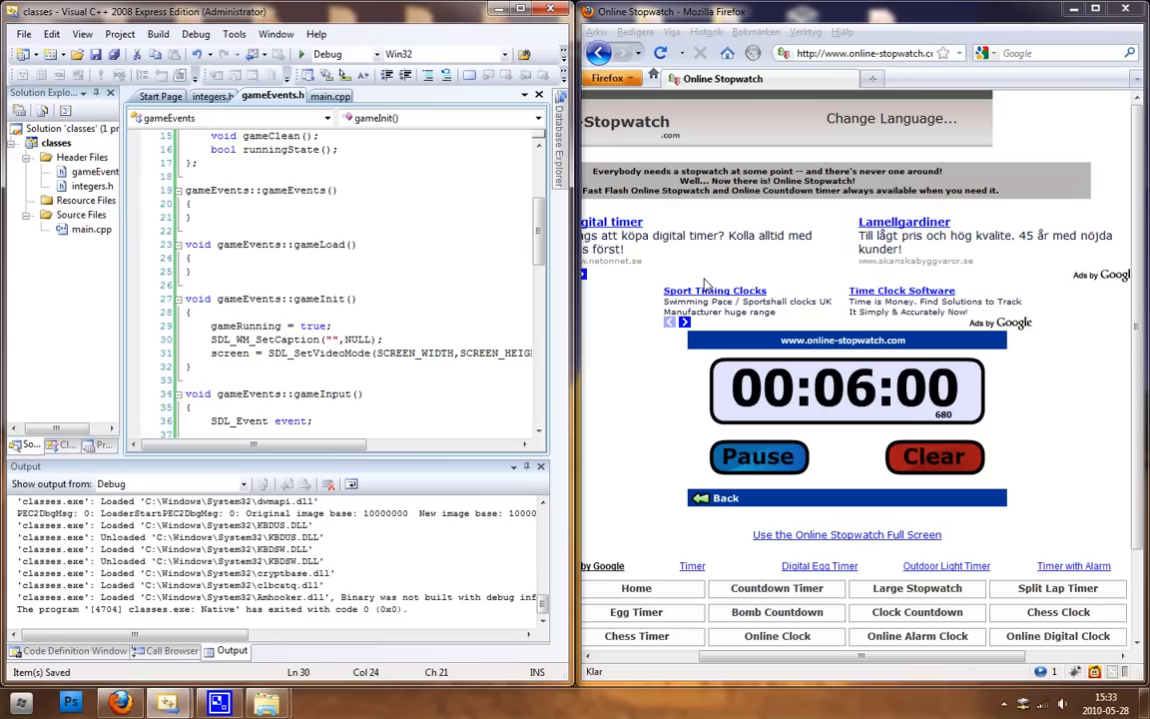
text(Simple wind)
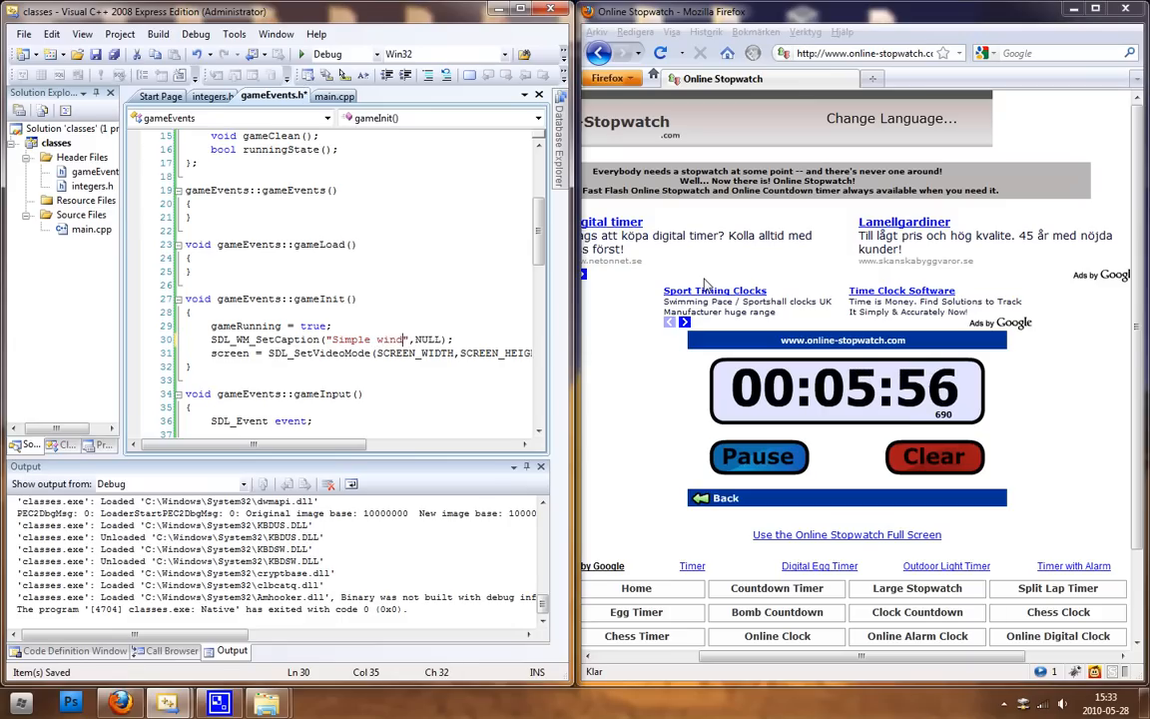
text(setu)
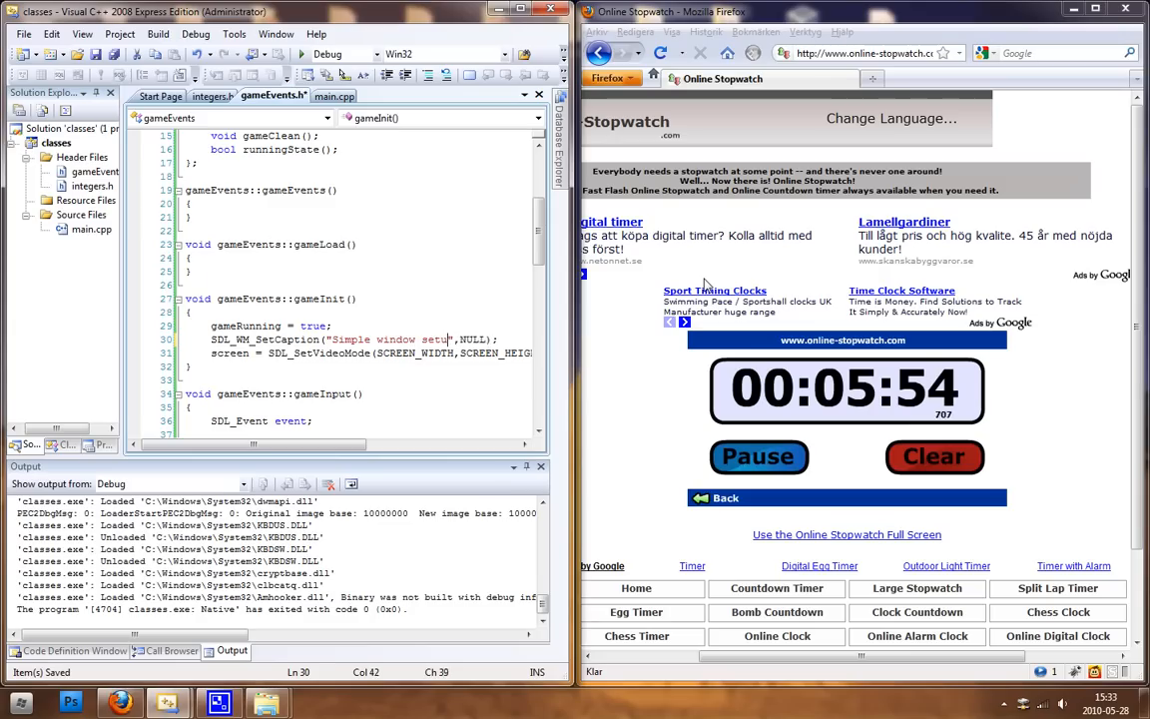
text(with class)
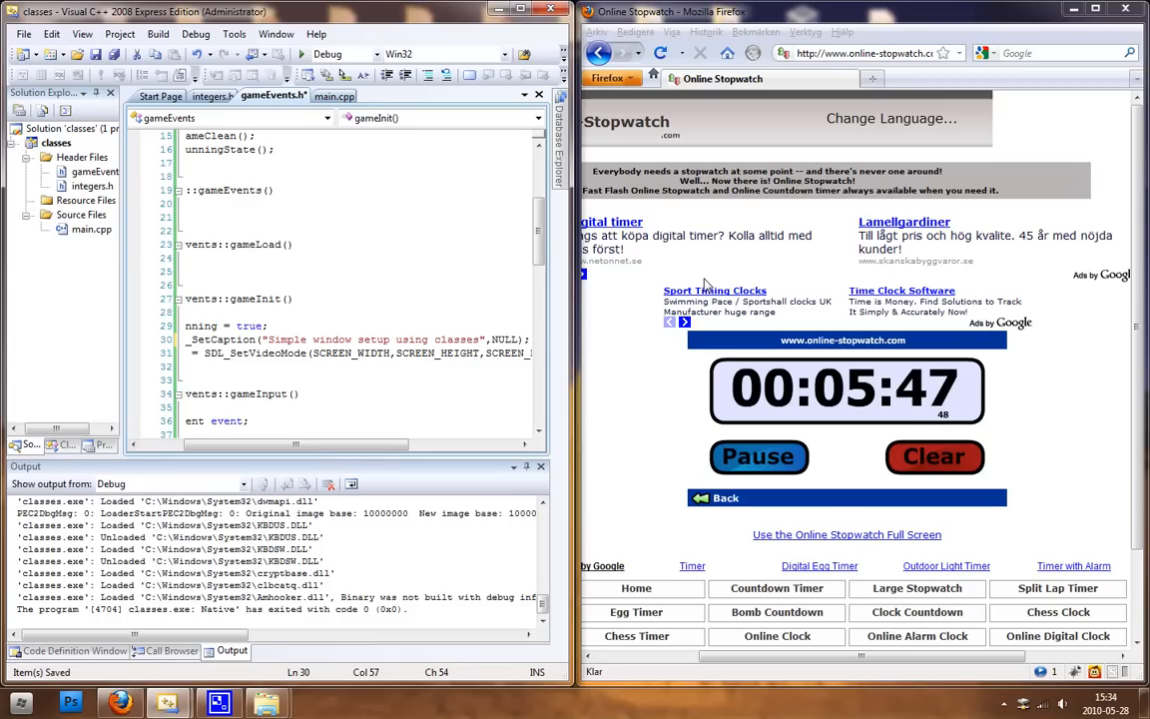
key(F7)
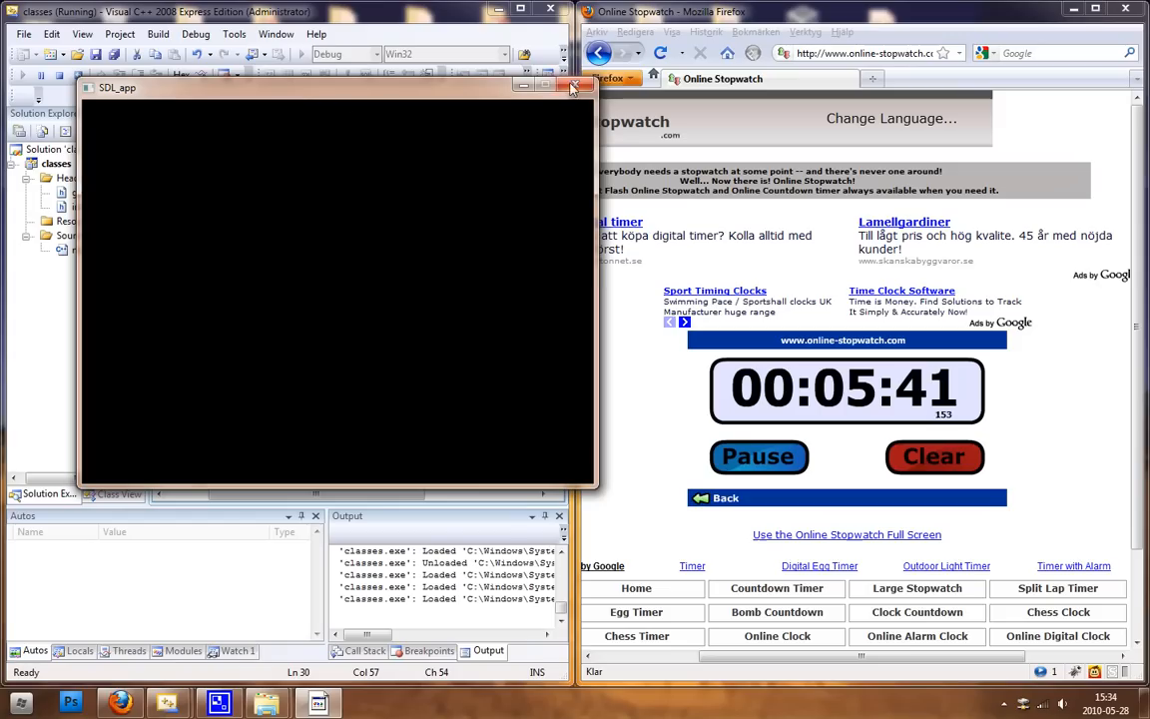
click(571, 88)
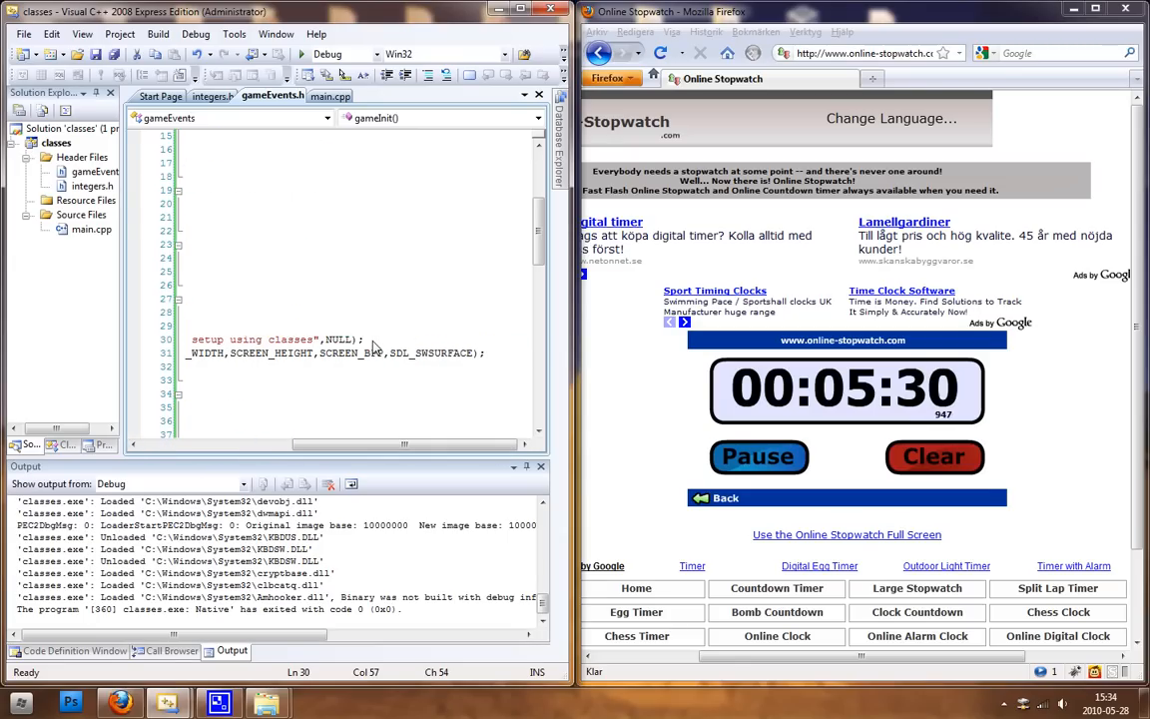
Move the SDL_WM_SetCaption line below the SDL_SetVideoMode call in gameInit
double_click(343, 340)
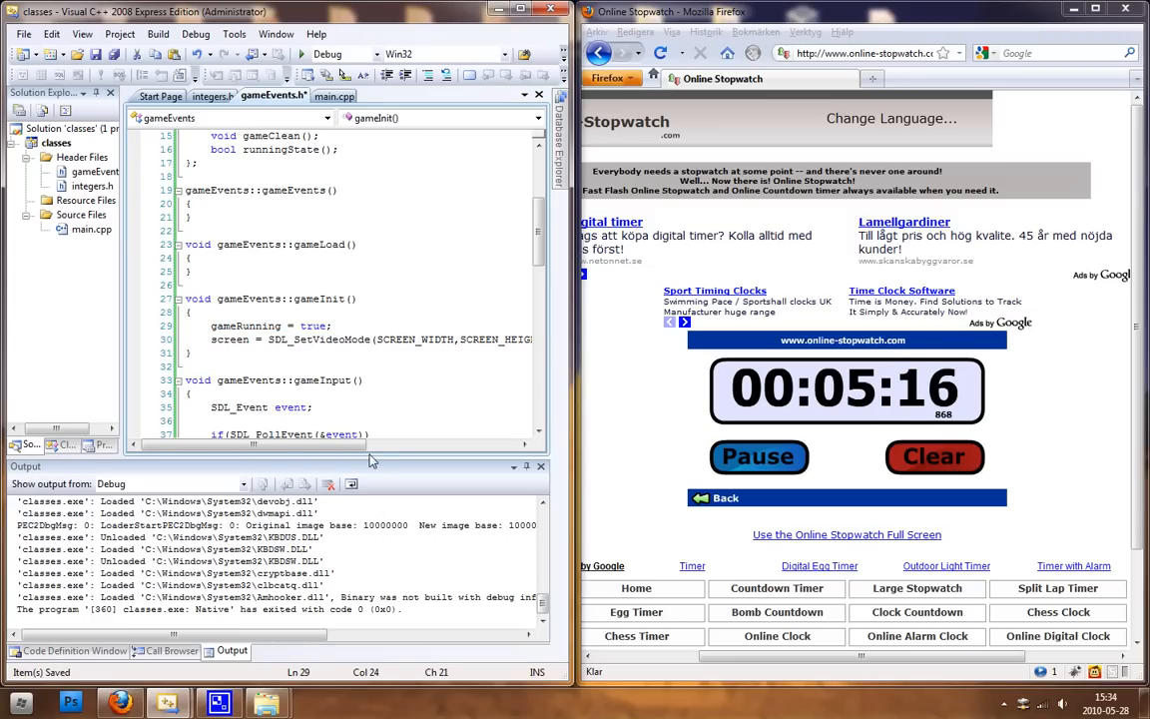
scroll(right, 3)
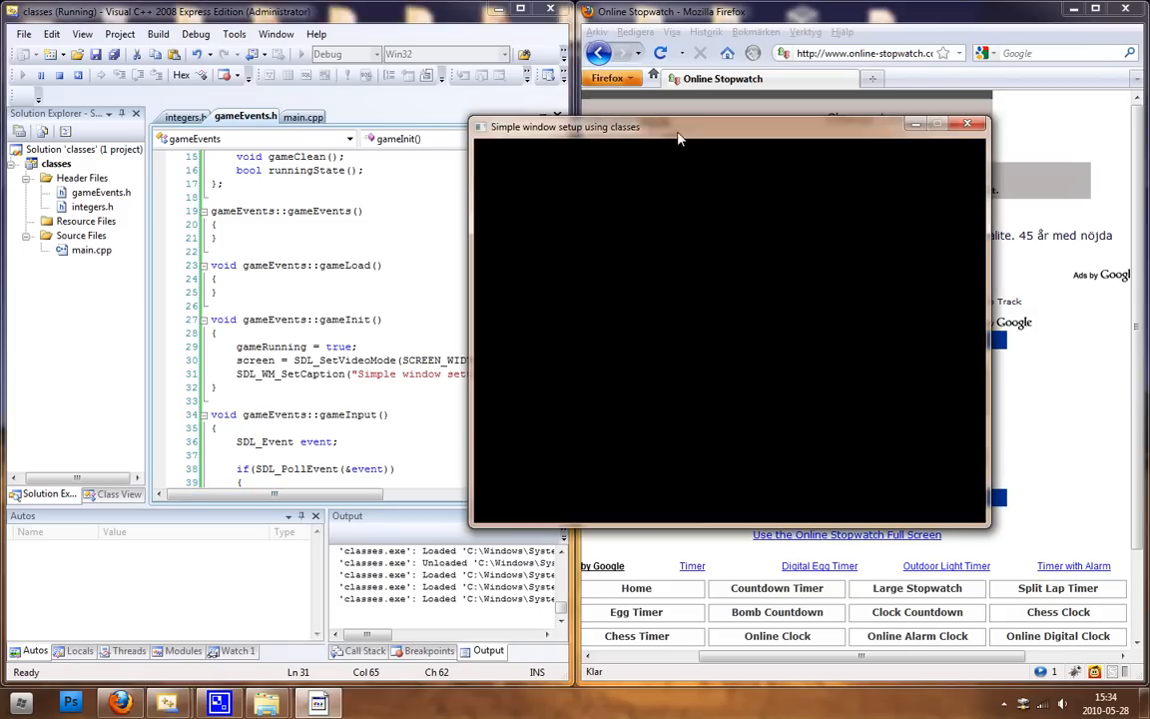
Drag the captioned game window aside, then close it
drag(679, 128, 340, 163)
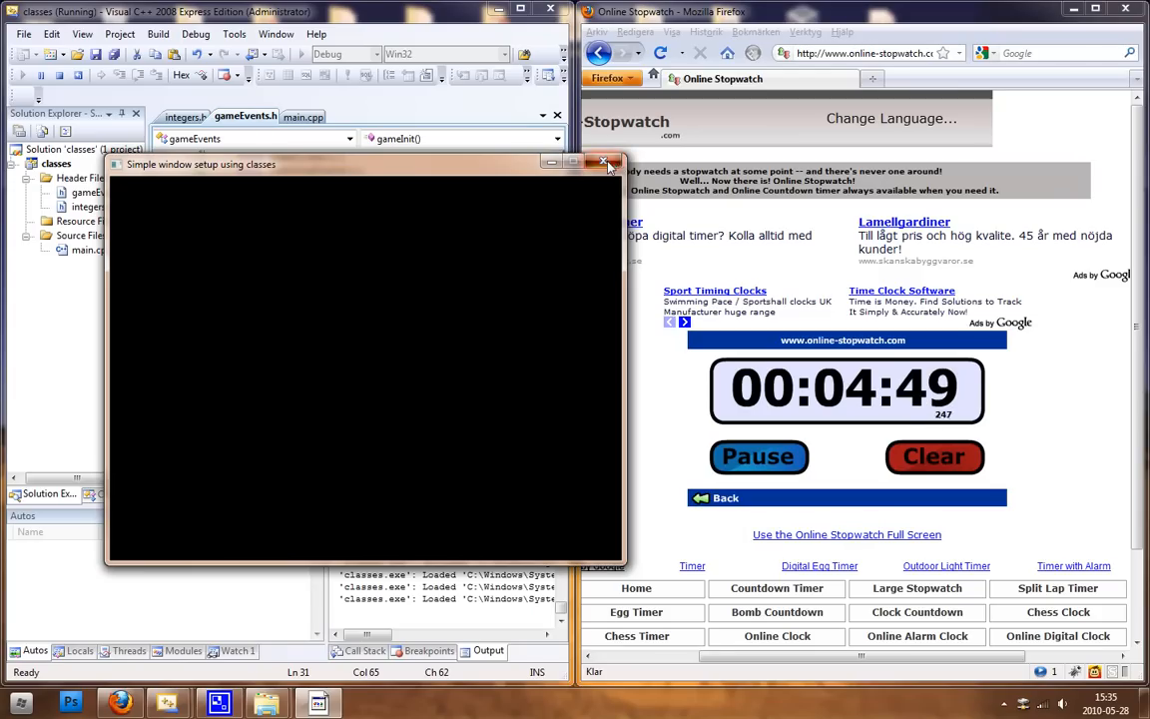
click(603, 163)
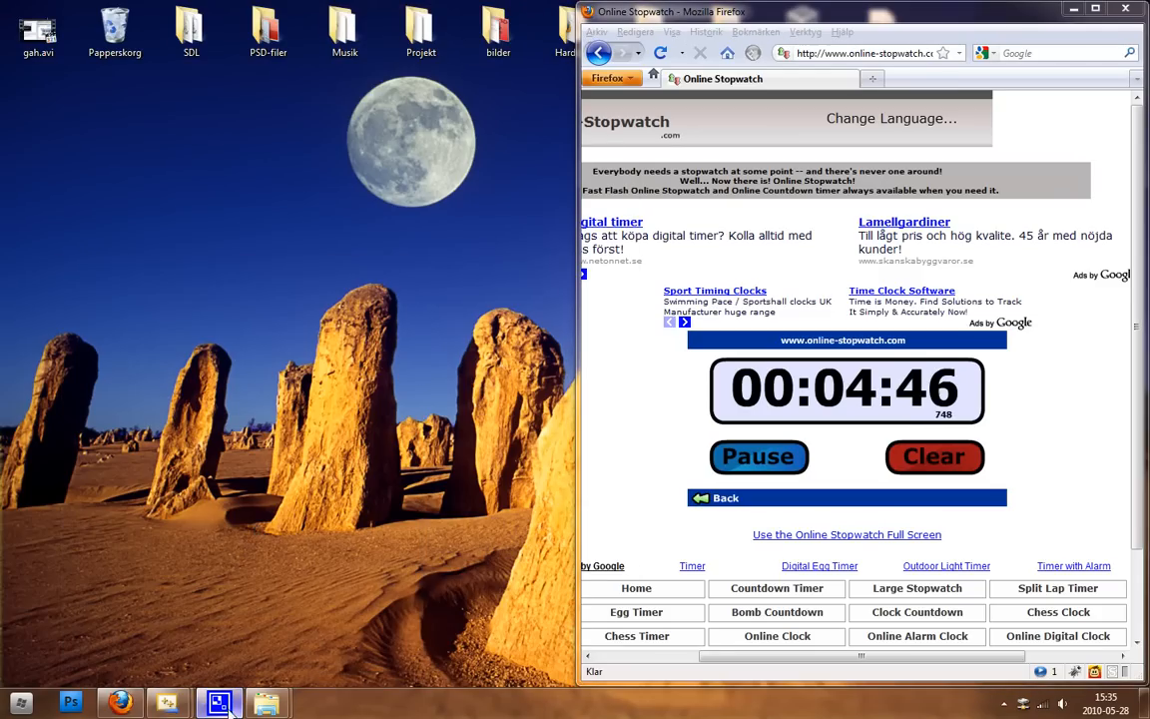